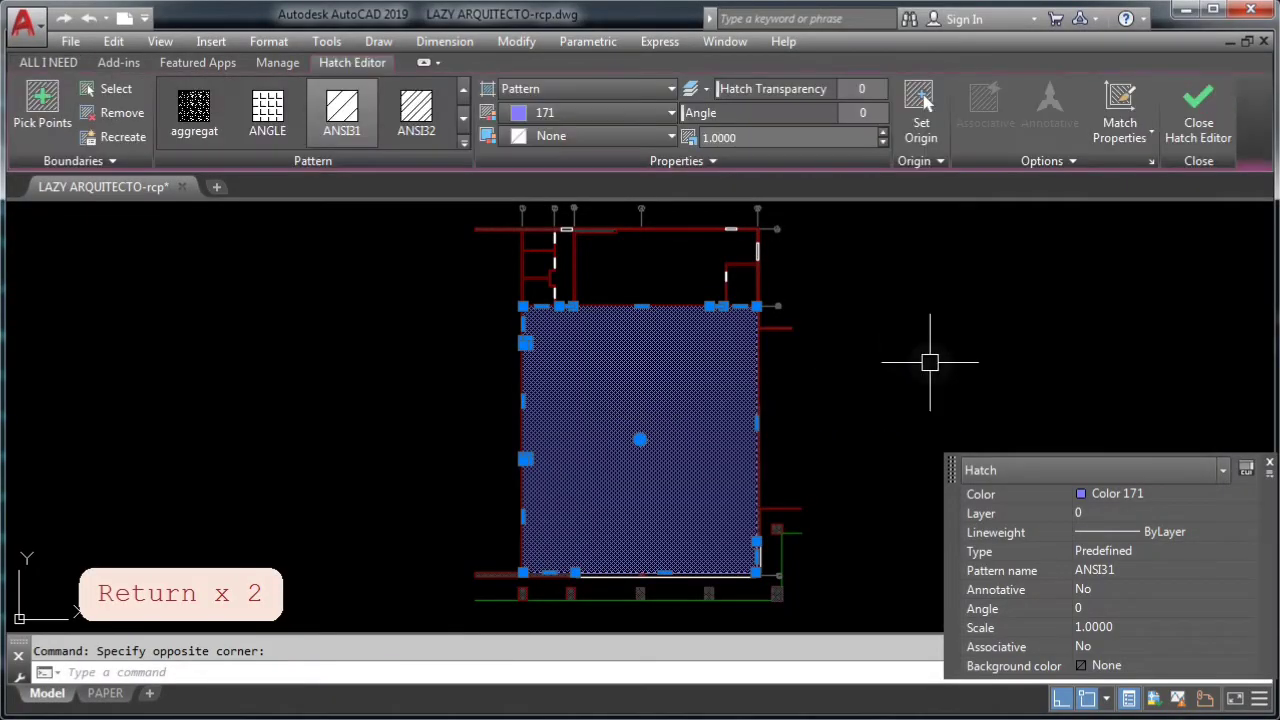
Finish with the existing 2X4-TILE ceiling hatch in the main room
{"action": "key", "text": "Delete"}
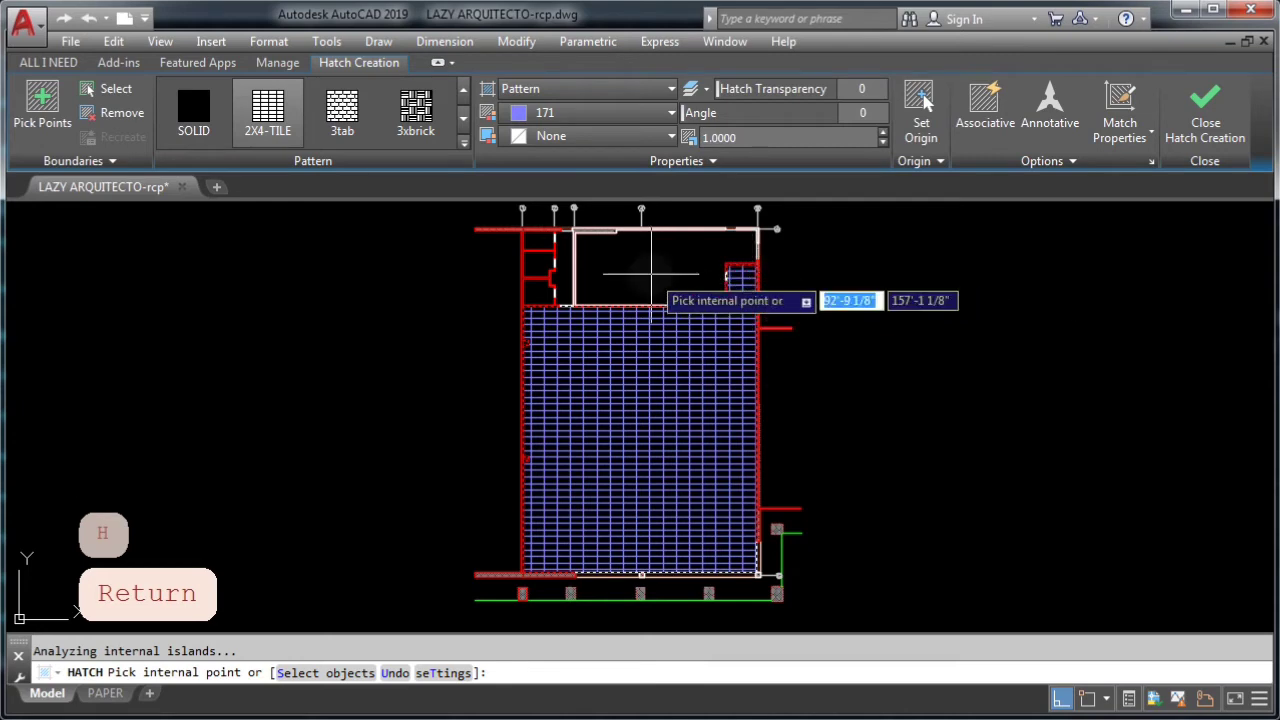
{"action": "mouse_move", "coordinate": [540, 265]}
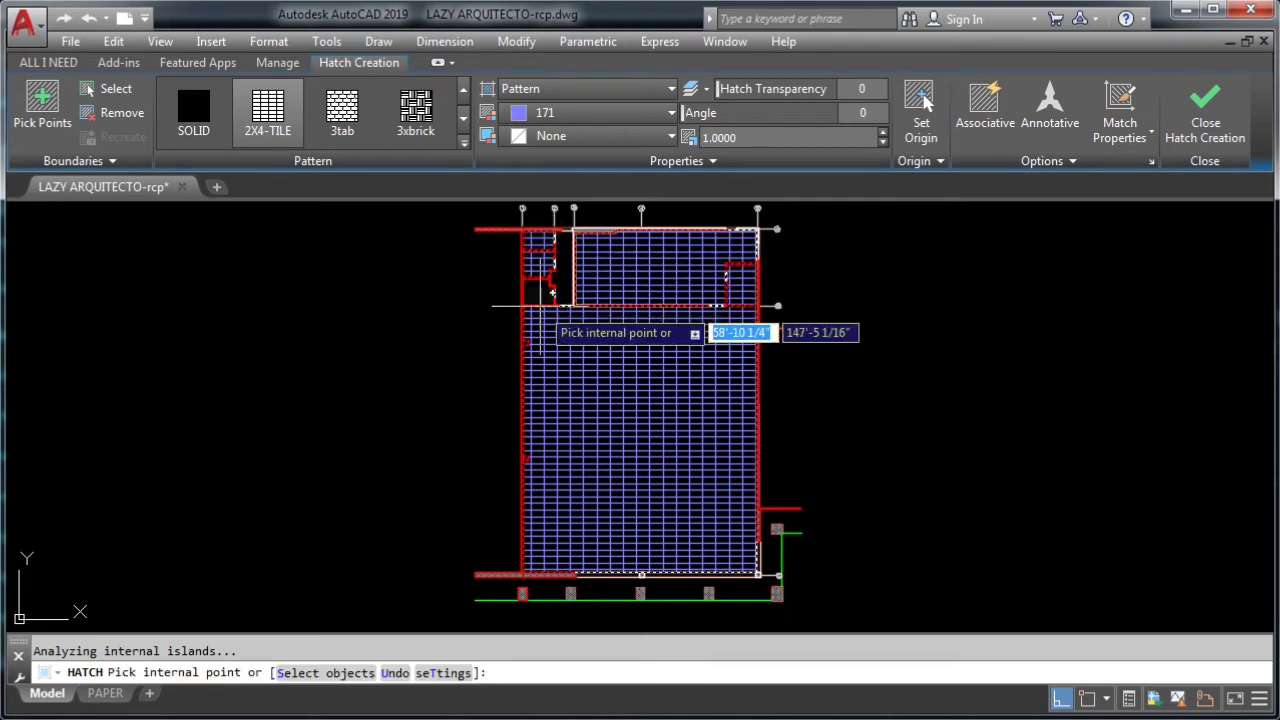
{"action": "mouse_move", "coordinate": [570, 270]}
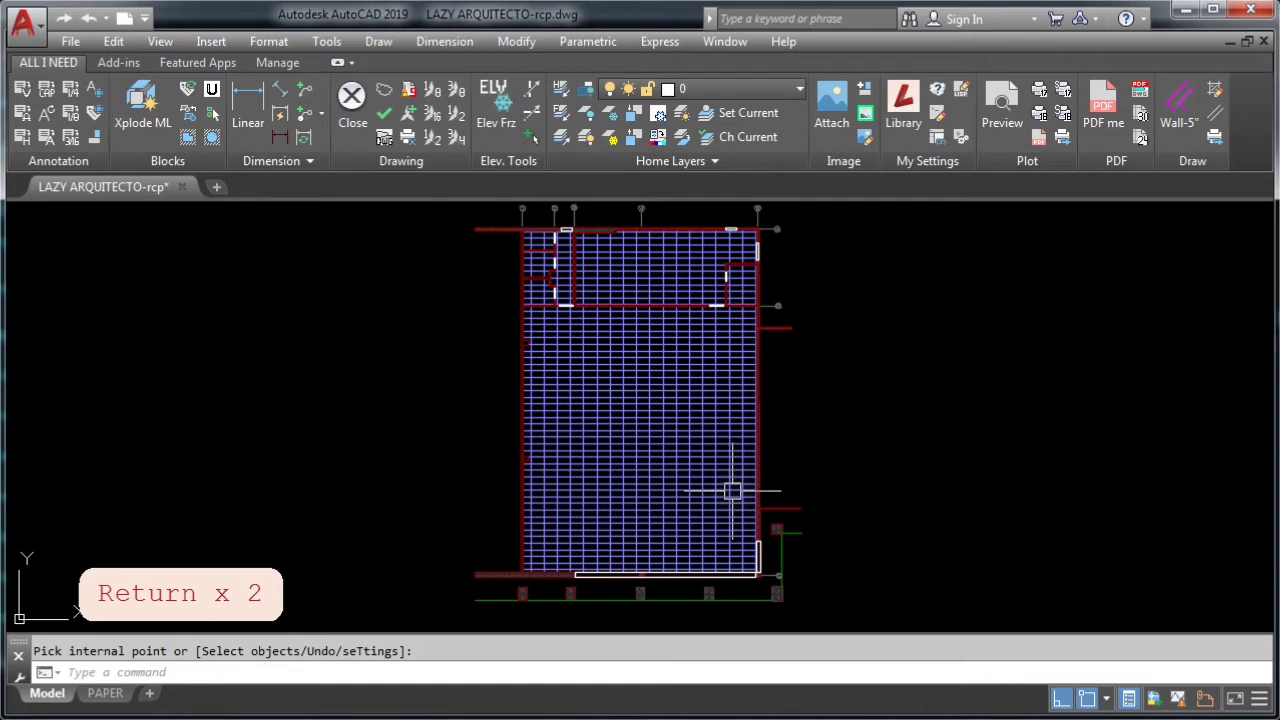
{"action": "mouse_move", "coordinate": [665, 625]}
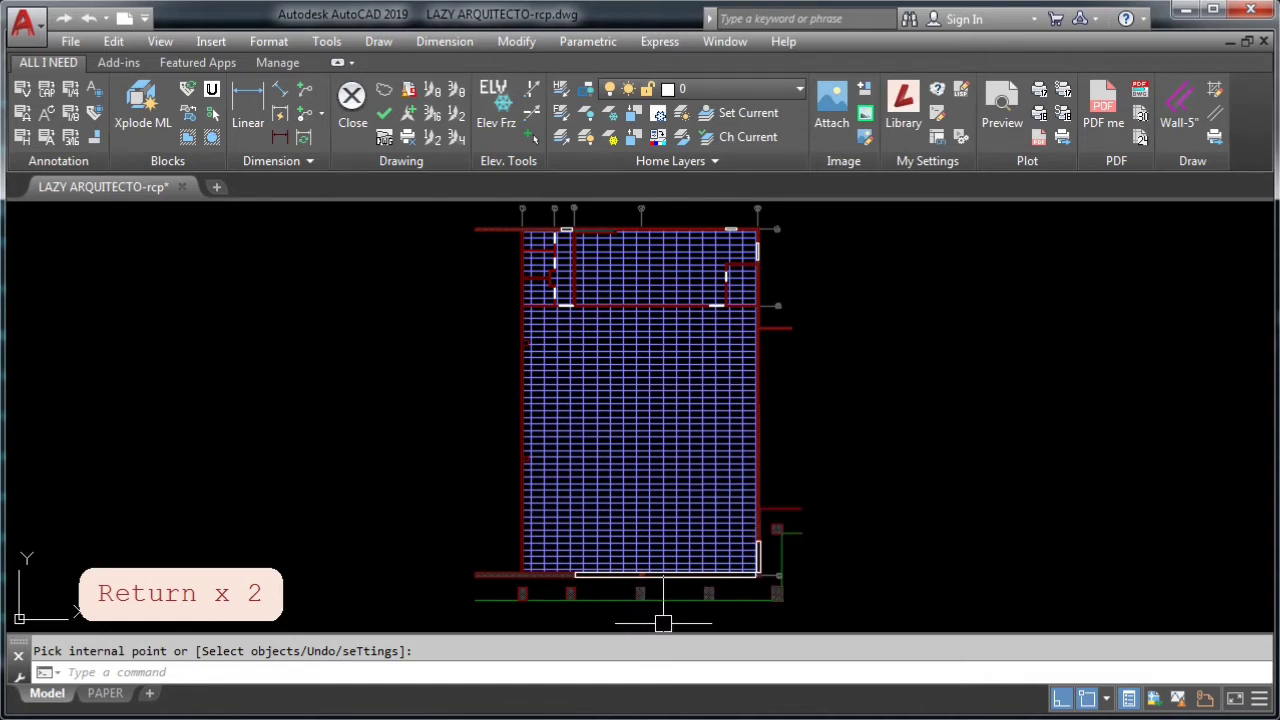
Cancel the current command and start a new hatch with H
{"action": "key", "text": "Escape"}
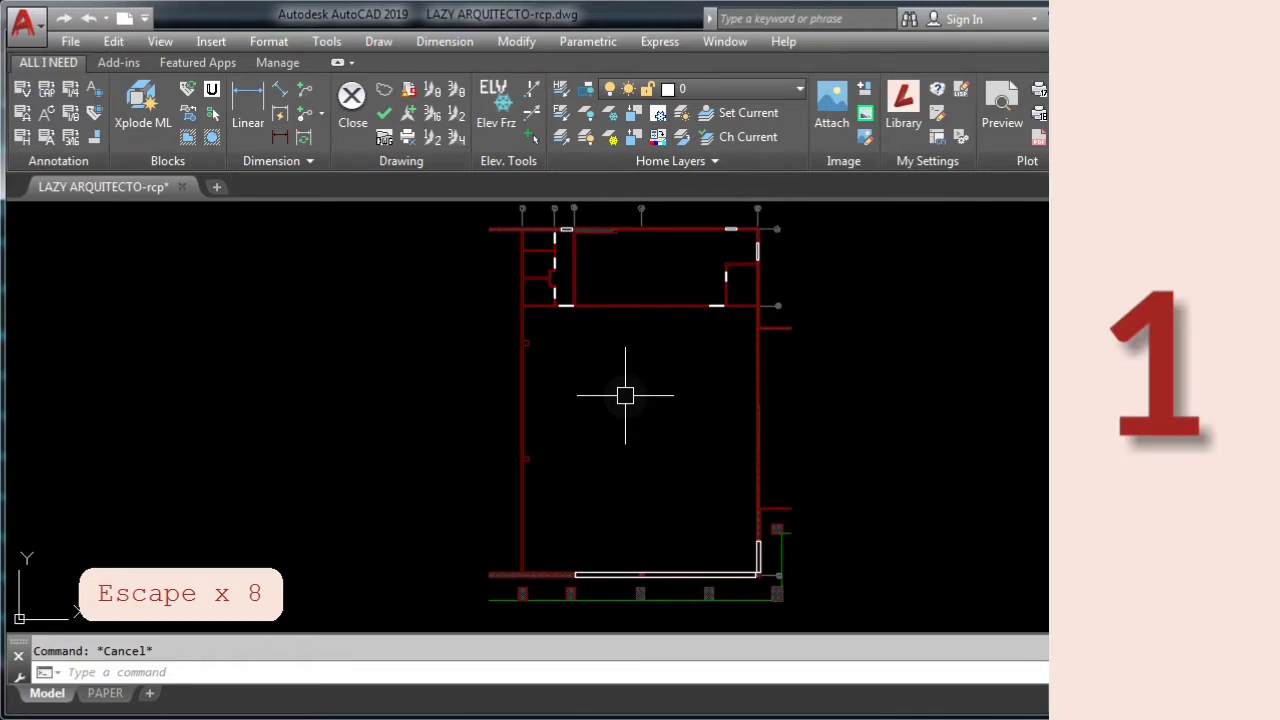
{"action": "type", "text": "H"}
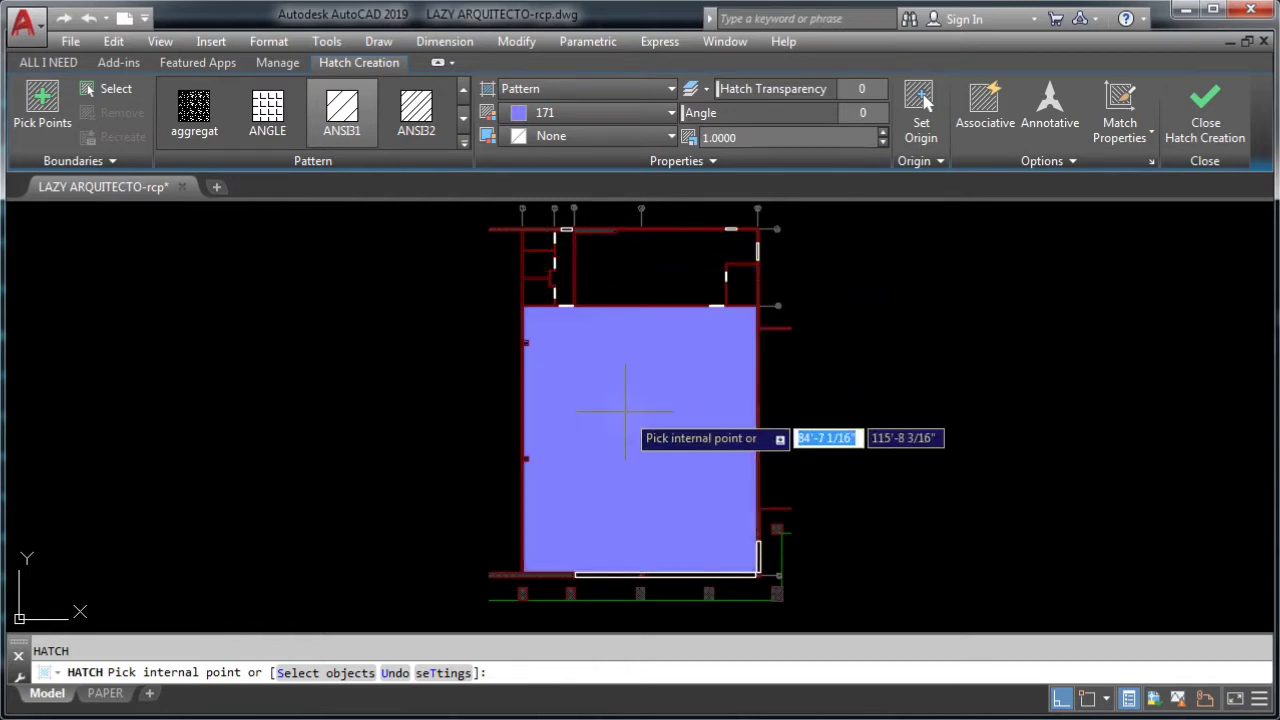
Pick inside the large and upper-left rooms, dismissing each closed-boundary error
{"action": "left_click", "coordinate": [640, 400]}
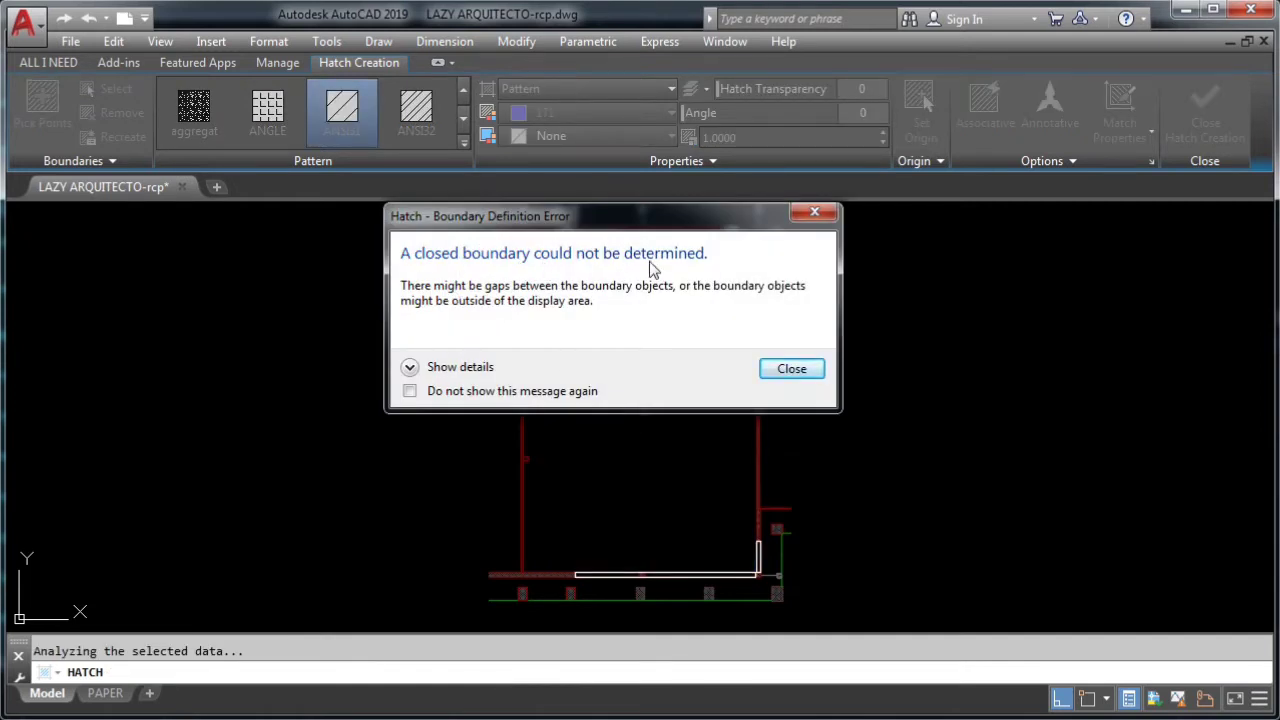
{"action": "mouse_move", "coordinate": [500, 315]}
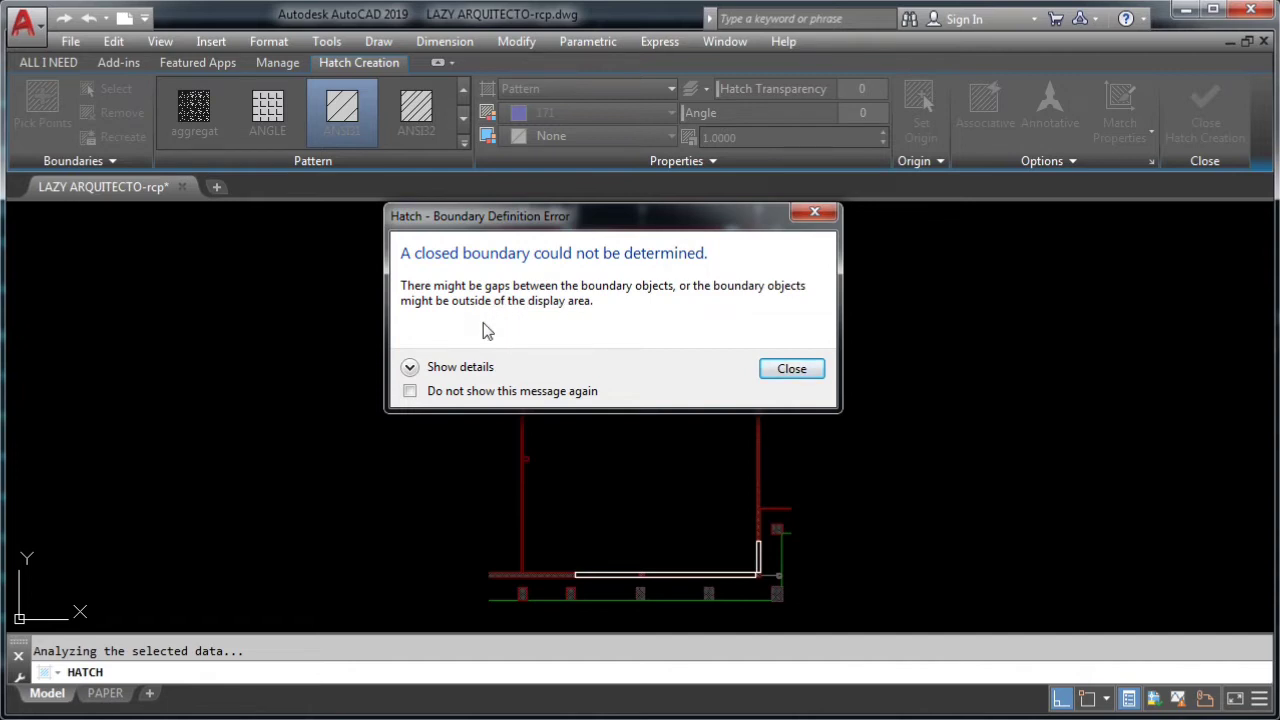
{"action": "mouse_move", "coordinate": [659, 348]}
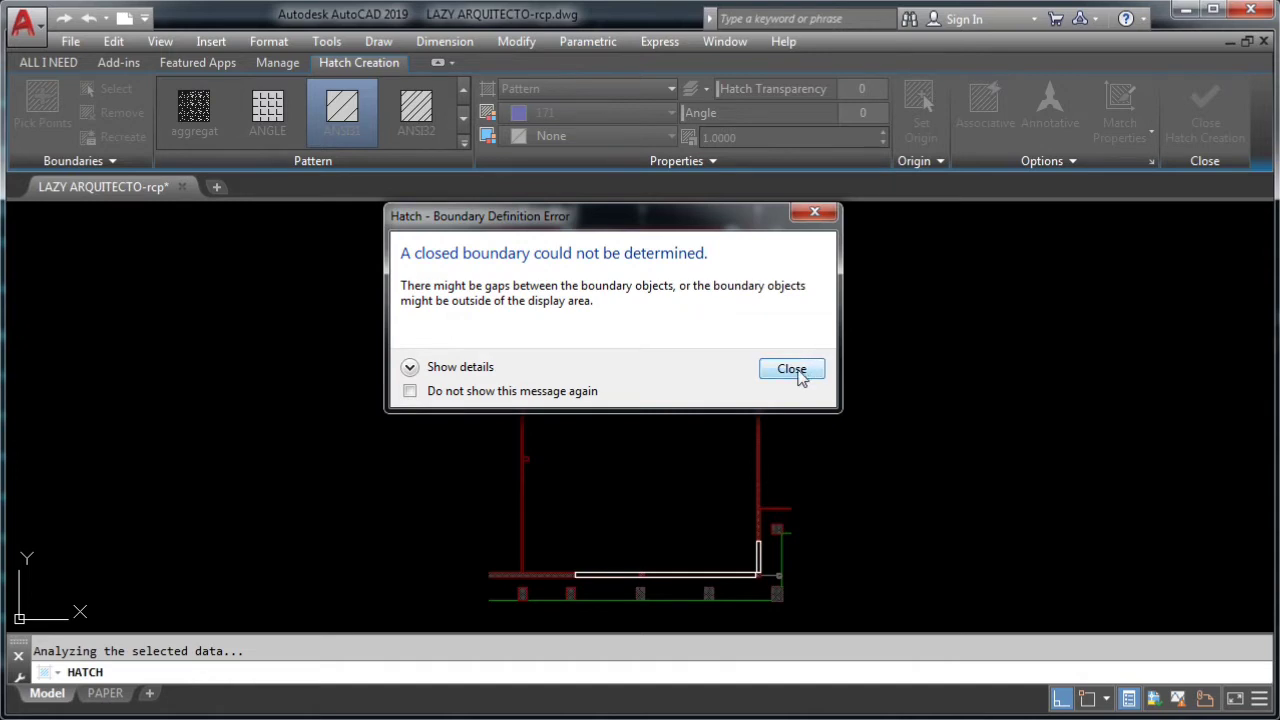
{"action": "left_click", "coordinate": [791, 369]}
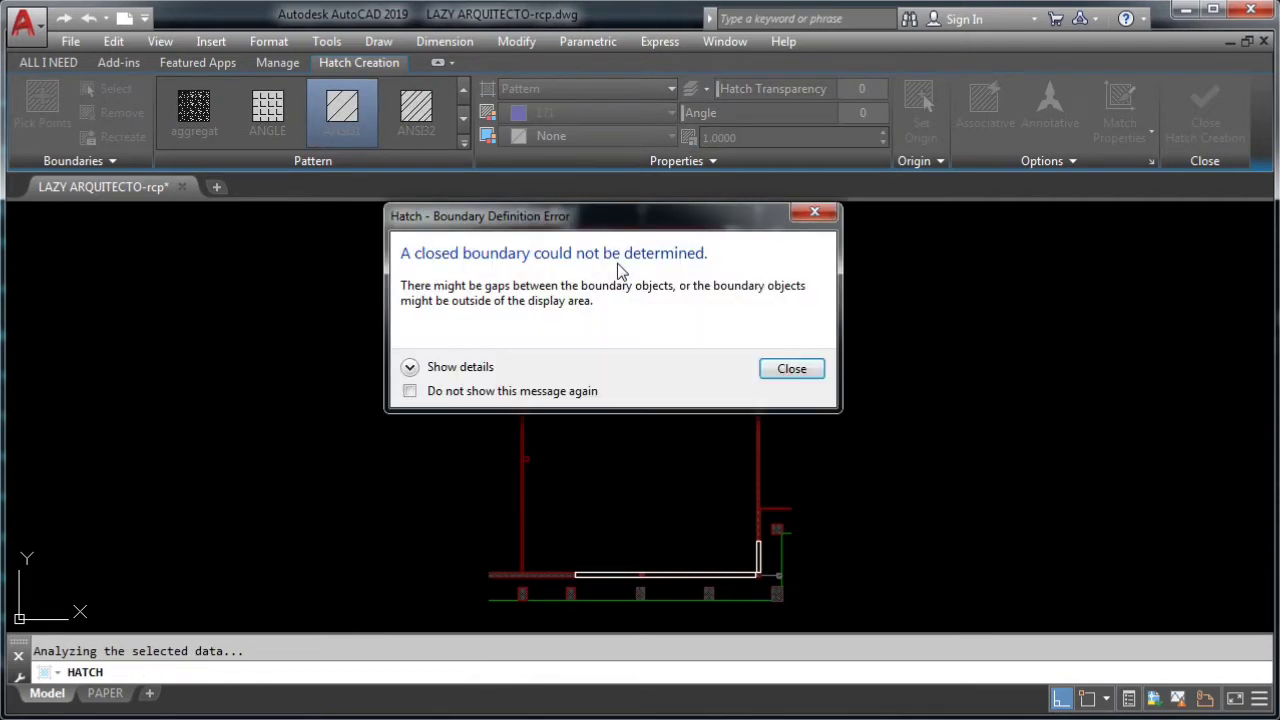
{"action": "mouse_move", "coordinate": [791, 368]}
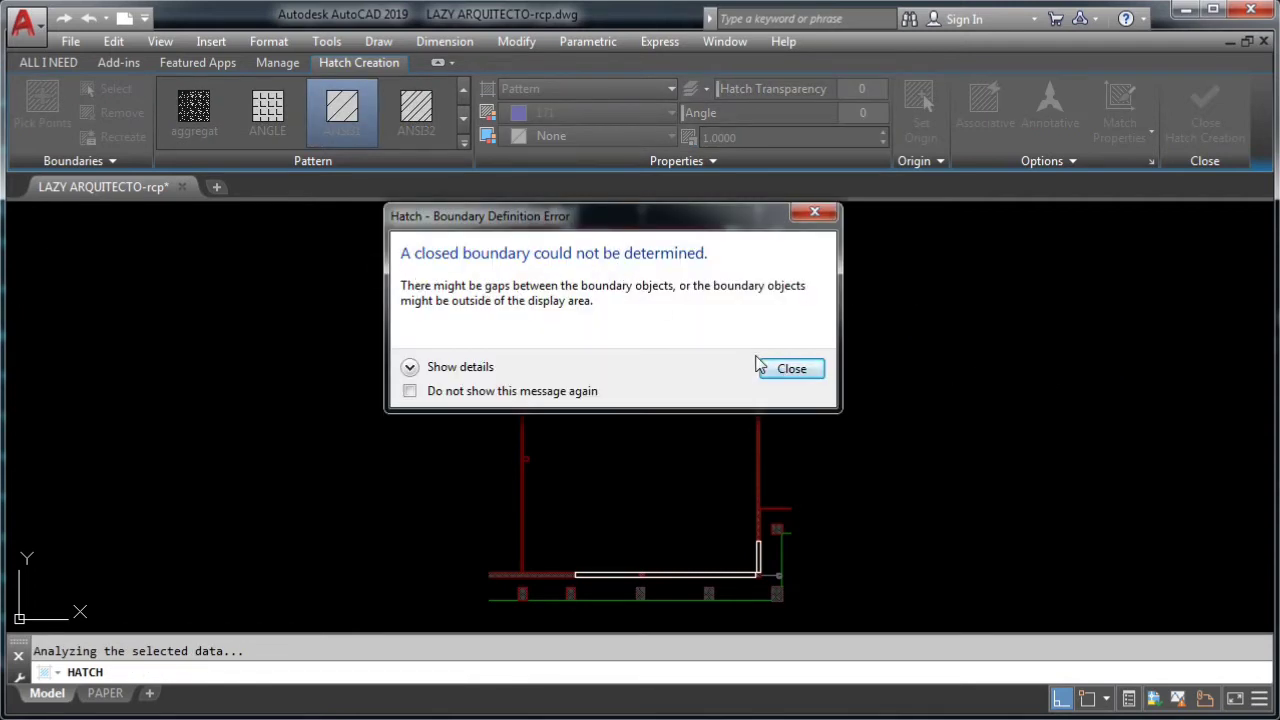
{"action": "left_click", "coordinate": [790, 368]}
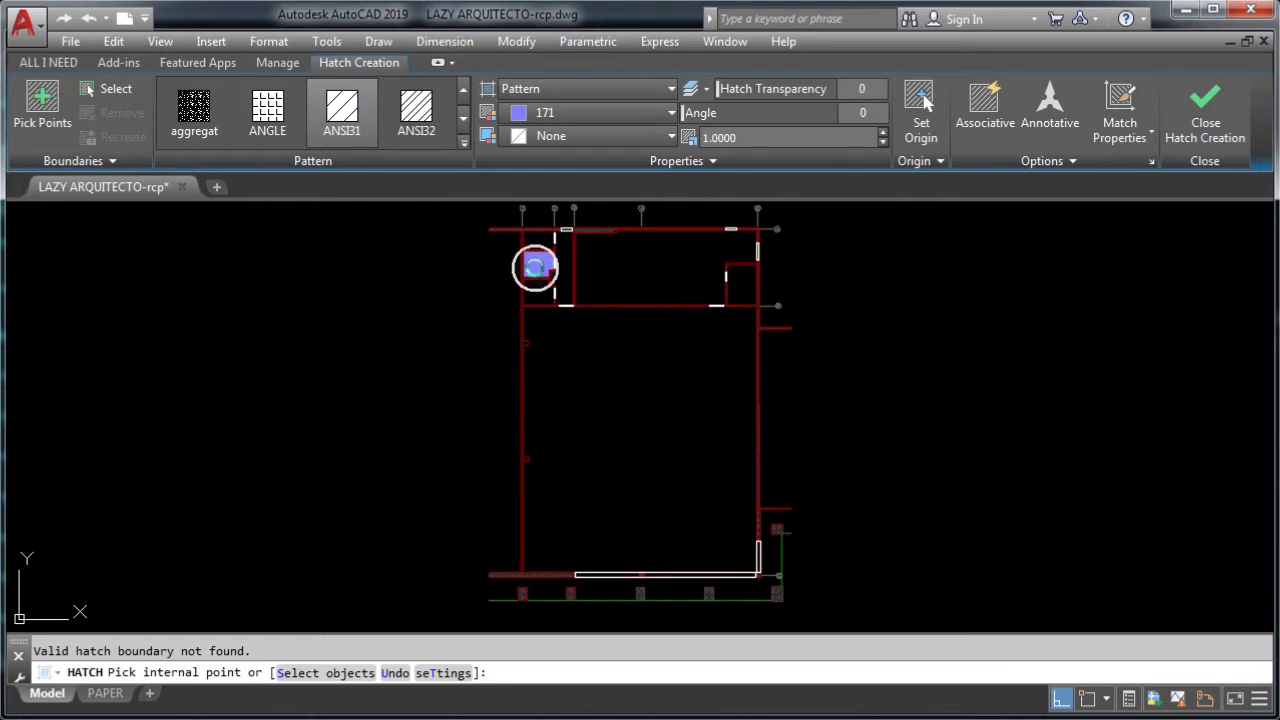
{"action": "left_click", "coordinate": [535, 267]}
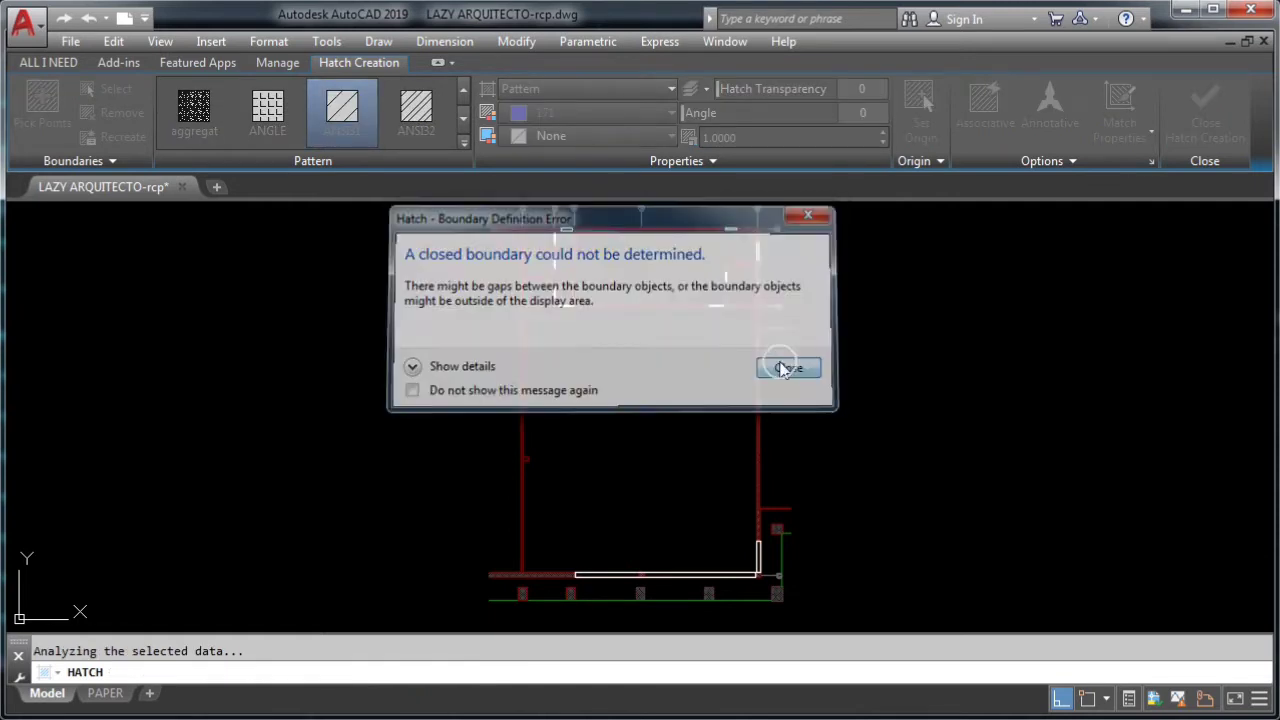
{"action": "left_click", "coordinate": [789, 367]}
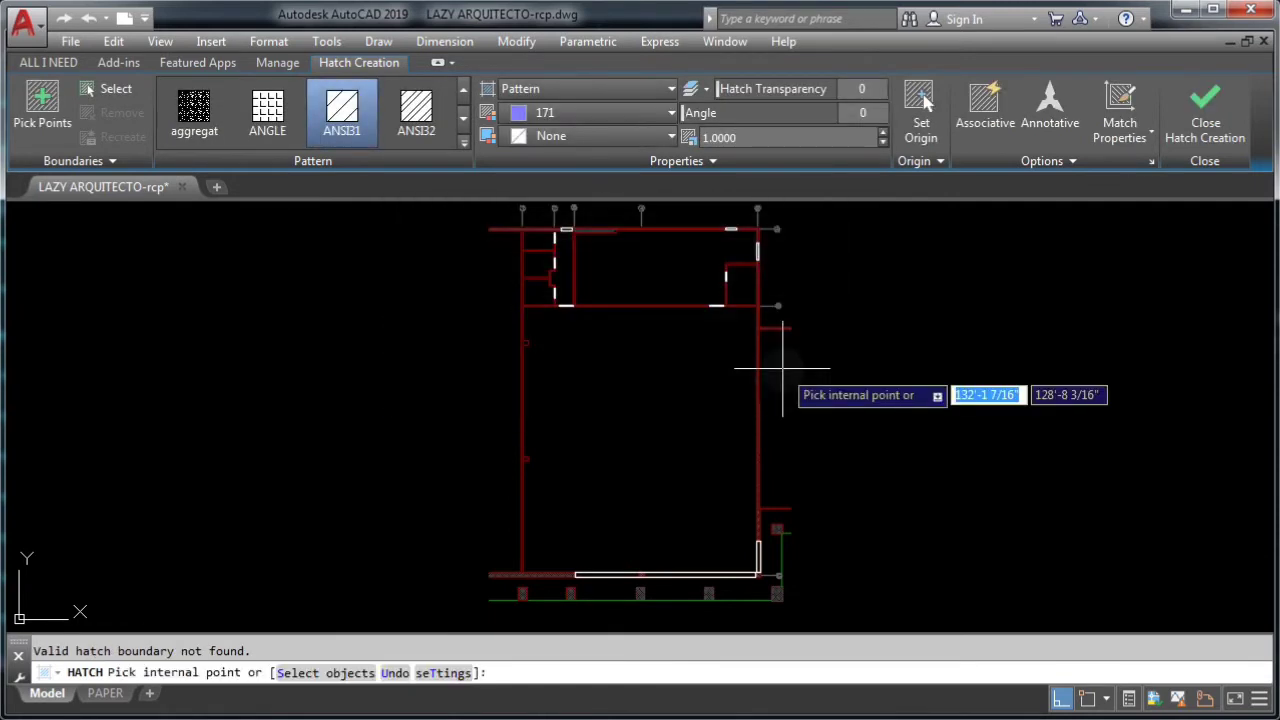
Cancel the failed hatch attempt
{"action": "key", "text": "Escape"}
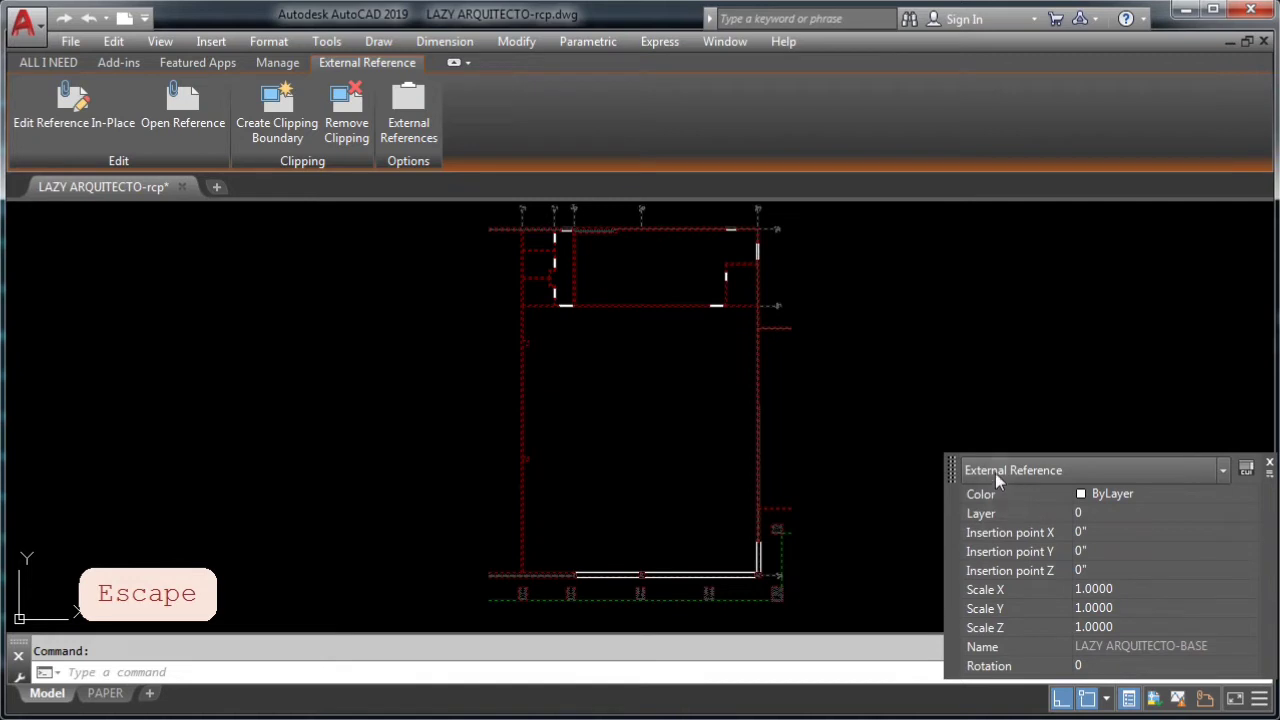
{"action": "mouse_move", "coordinate": [1046, 481]}
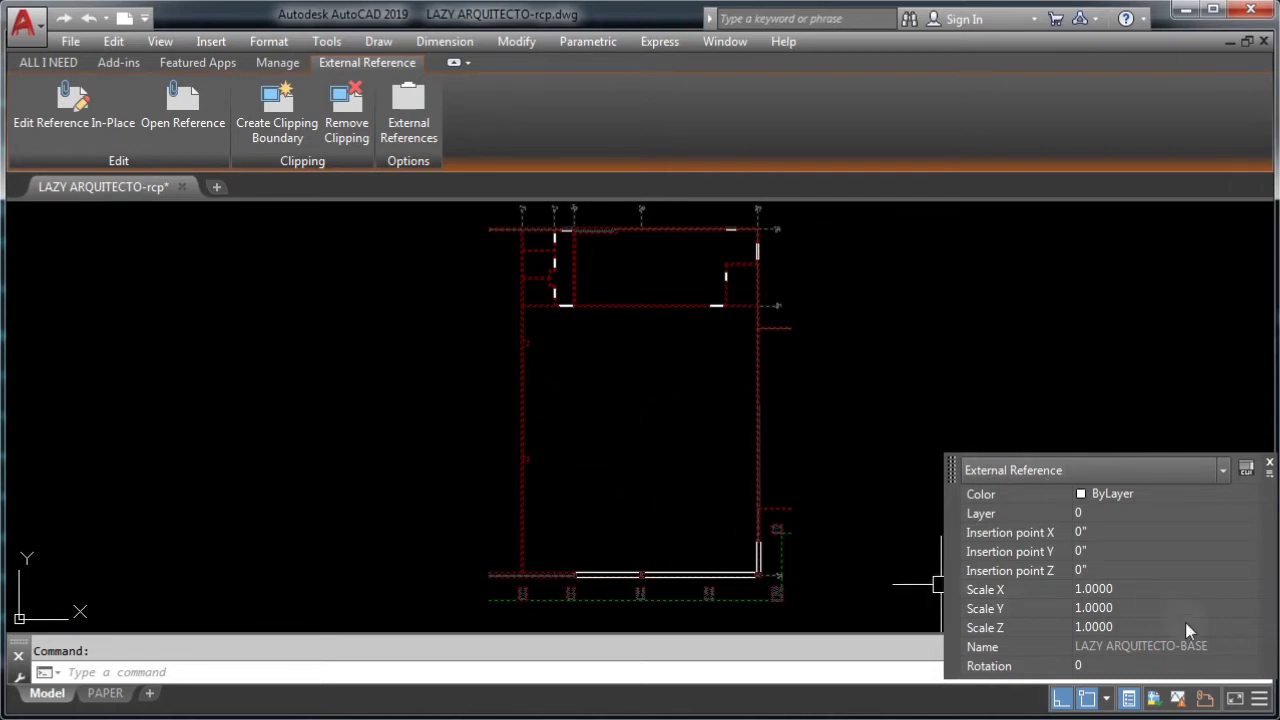
{"action": "mouse_move", "coordinate": [587, 423]}
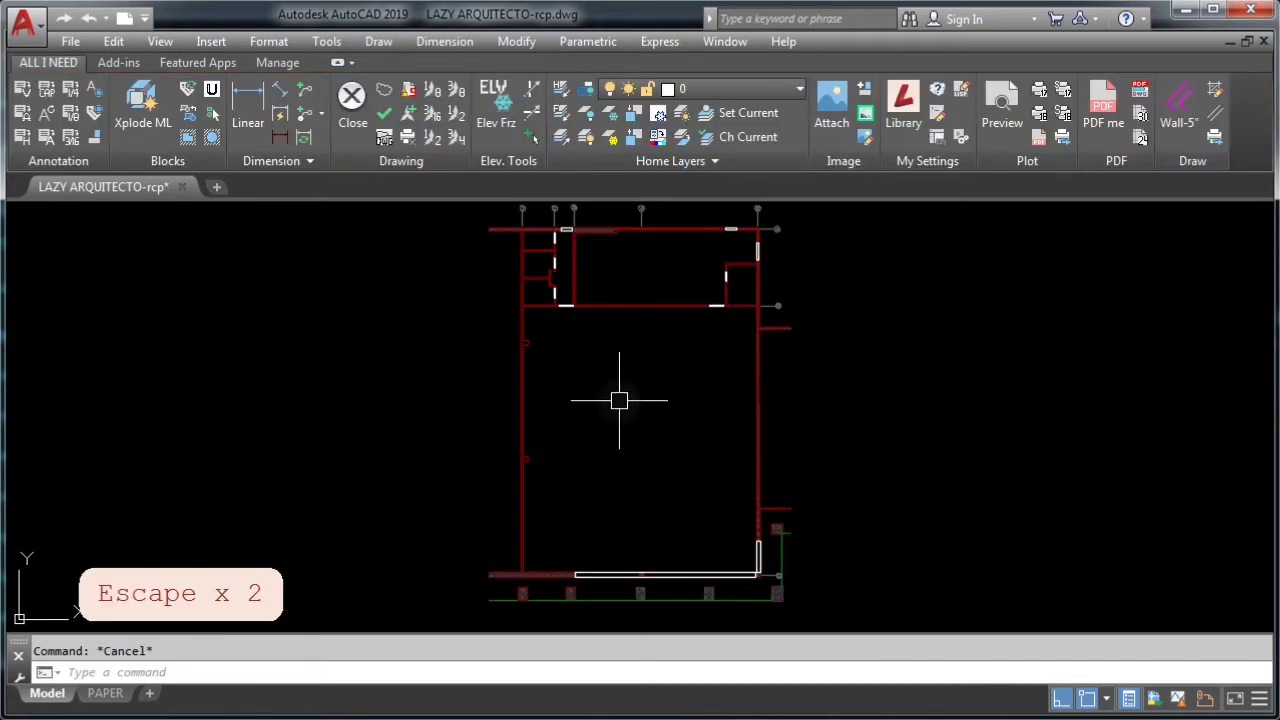
{"action": "mouse_move", "coordinate": [651, 308]}
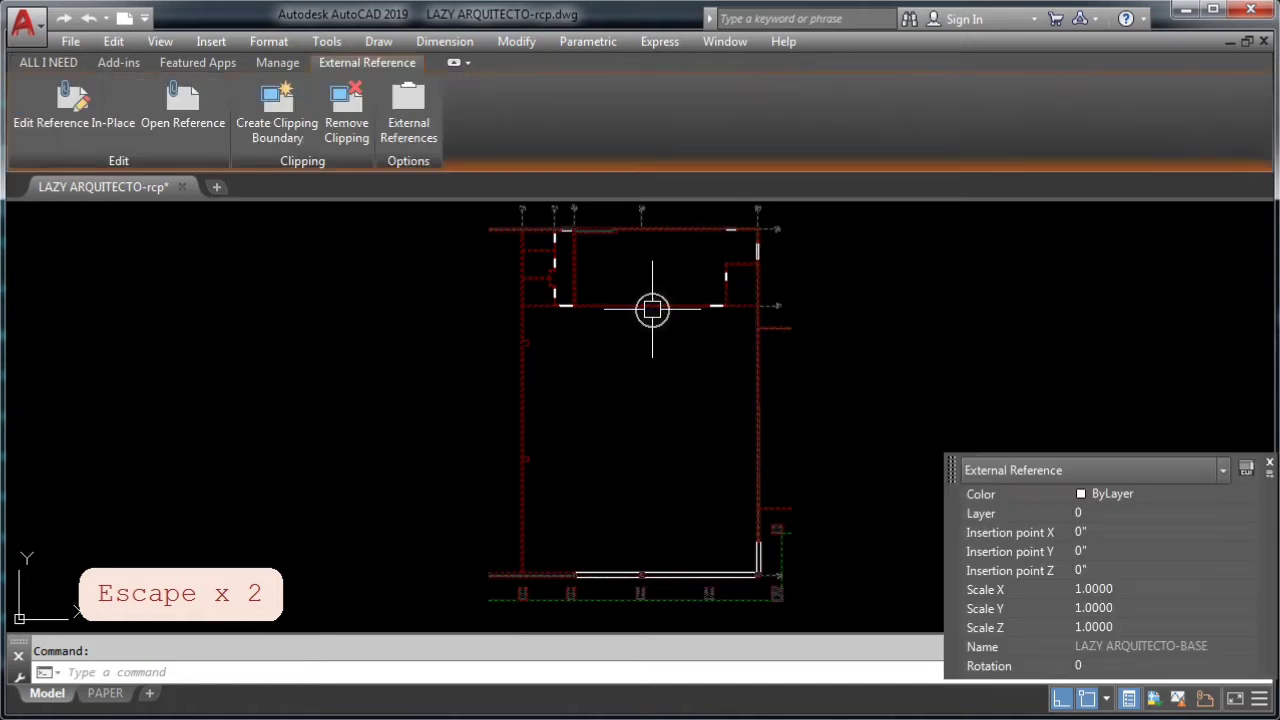
{"action": "mouse_move", "coordinate": [585, 330]}
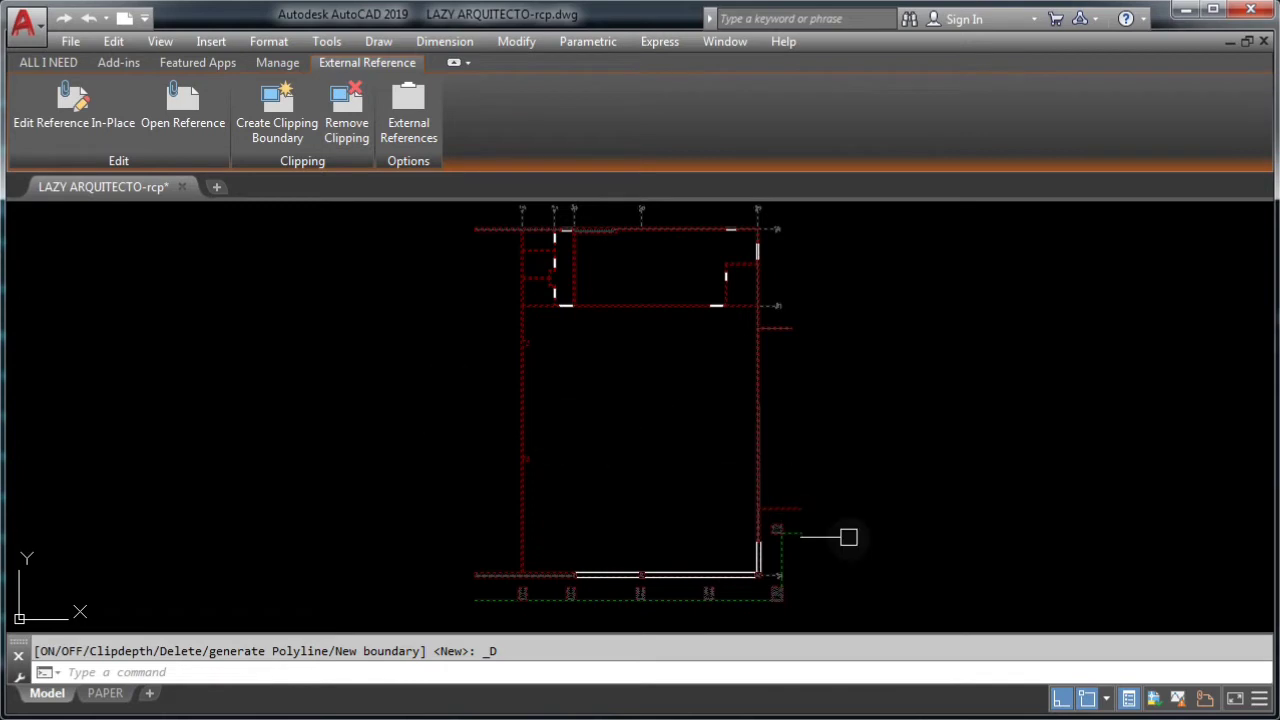
{"action": "mouse_move", "coordinate": [463, 217]}
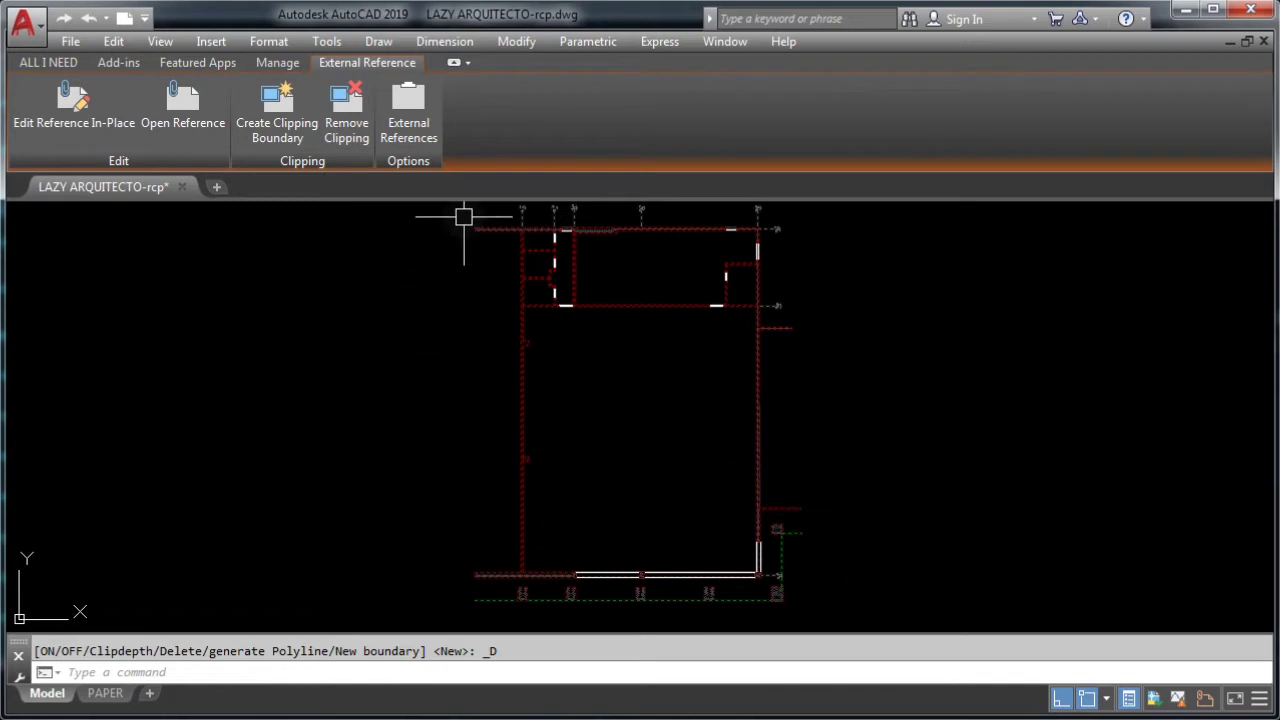
{"action": "mouse_move", "coordinate": [475, 430]}
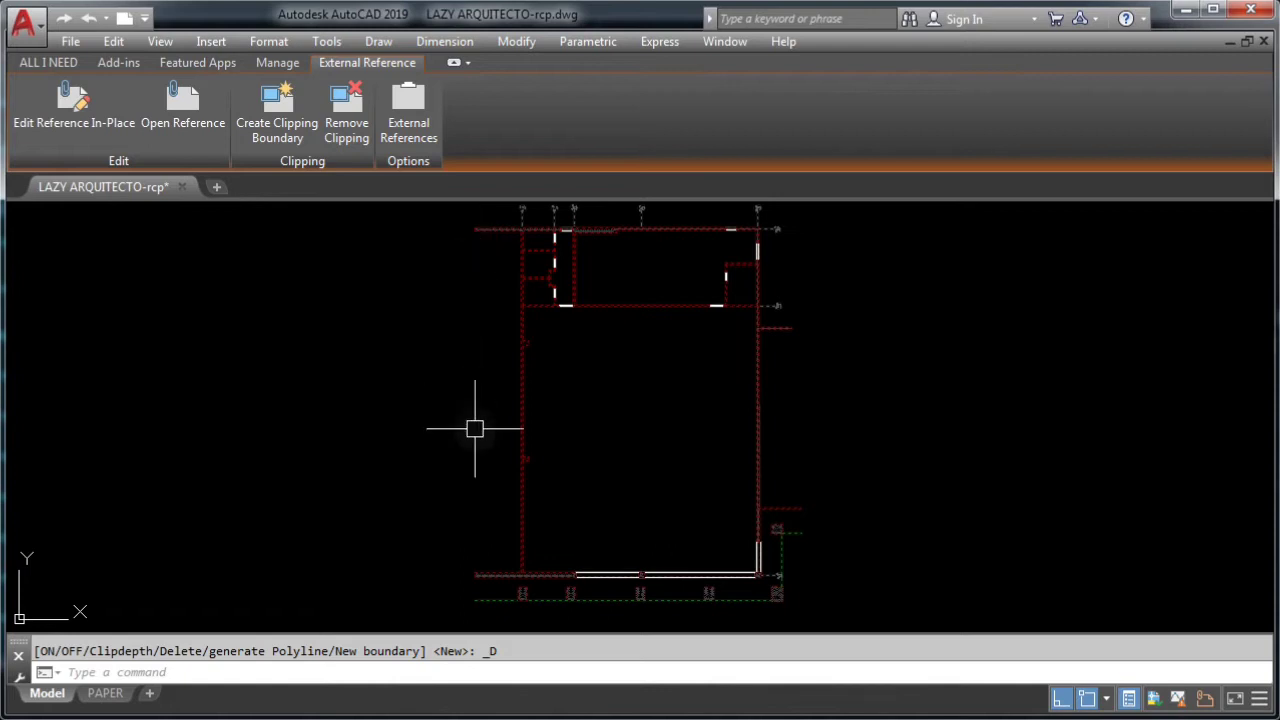
{"action": "mouse_move", "coordinate": [738, 380]}
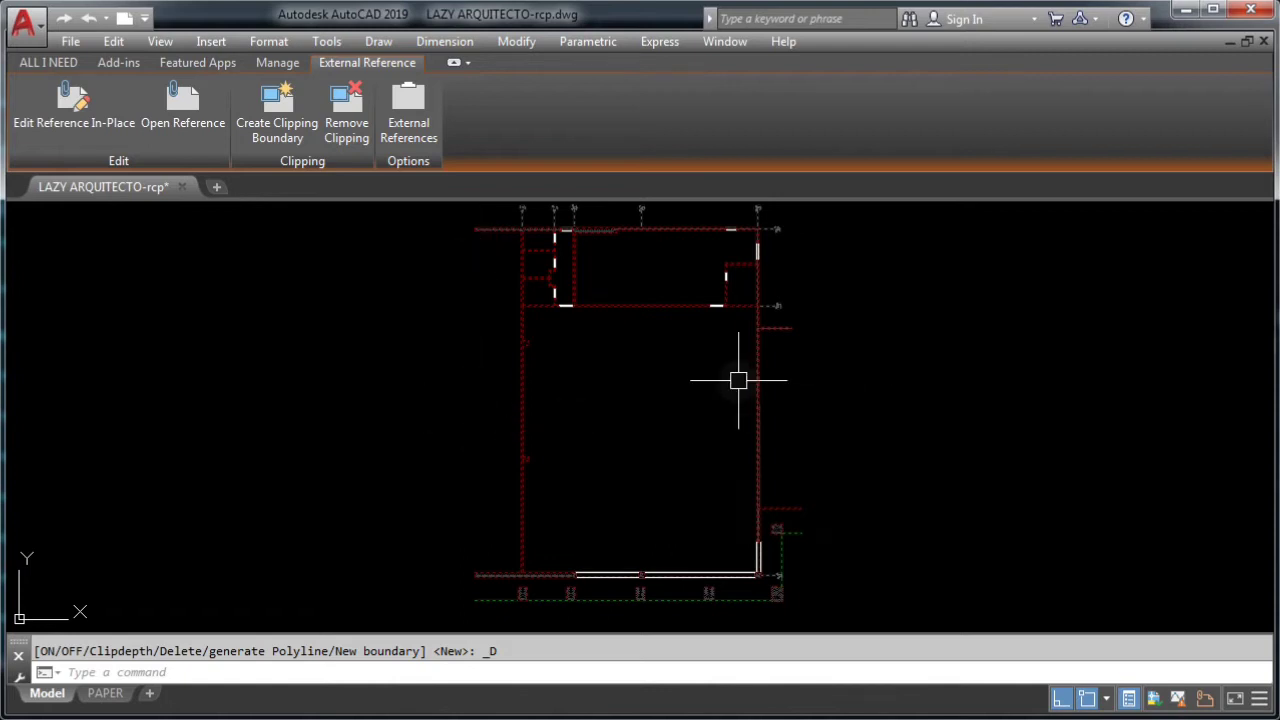
{"action": "mouse_move", "coordinate": [728, 380]}
{"action": "type", "text": "X"}
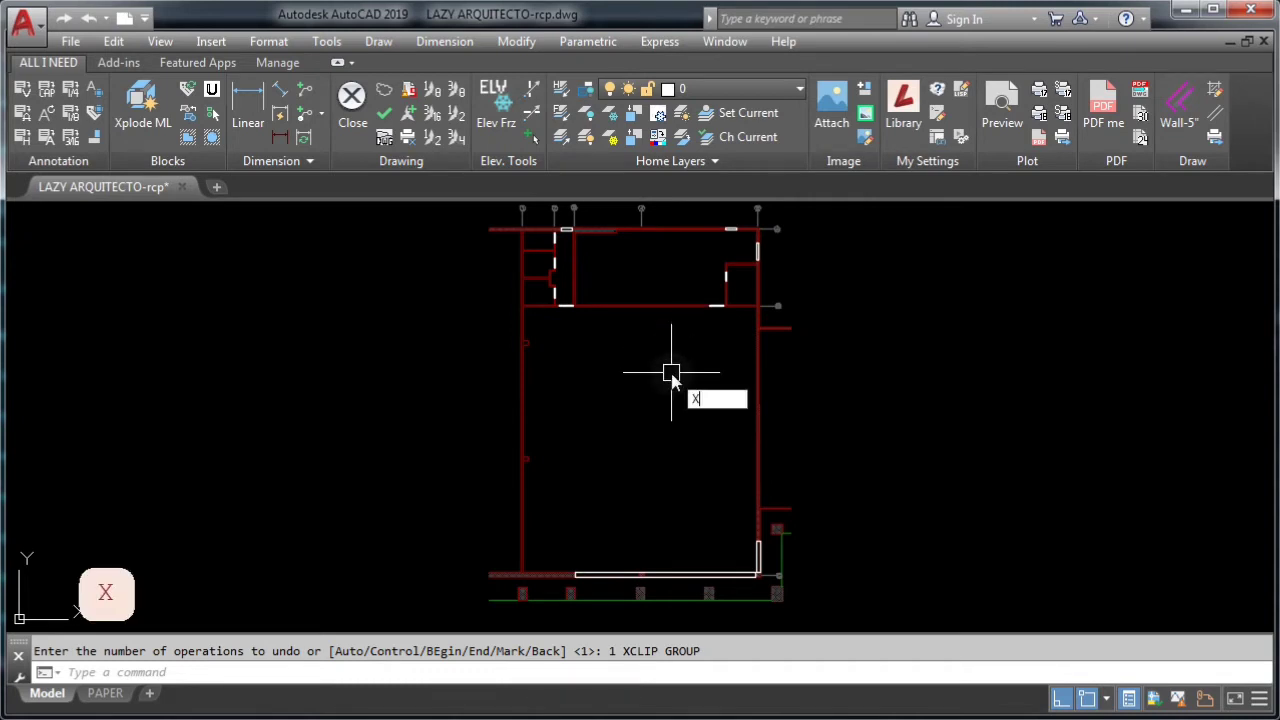
Clear the clip on the referenced floor plan with CLIP, then restart HATCH
{"action": "type", "text": "CLIP"}
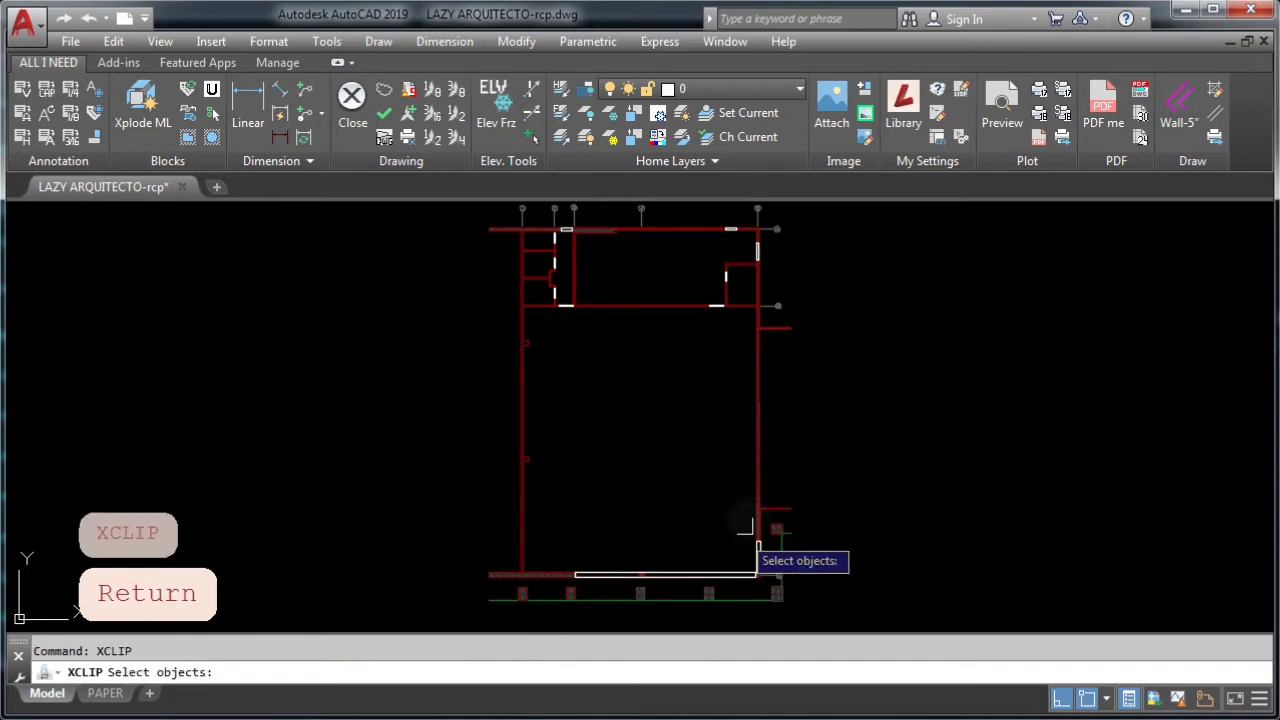
{"action": "left_click", "coordinate": [757, 525]}
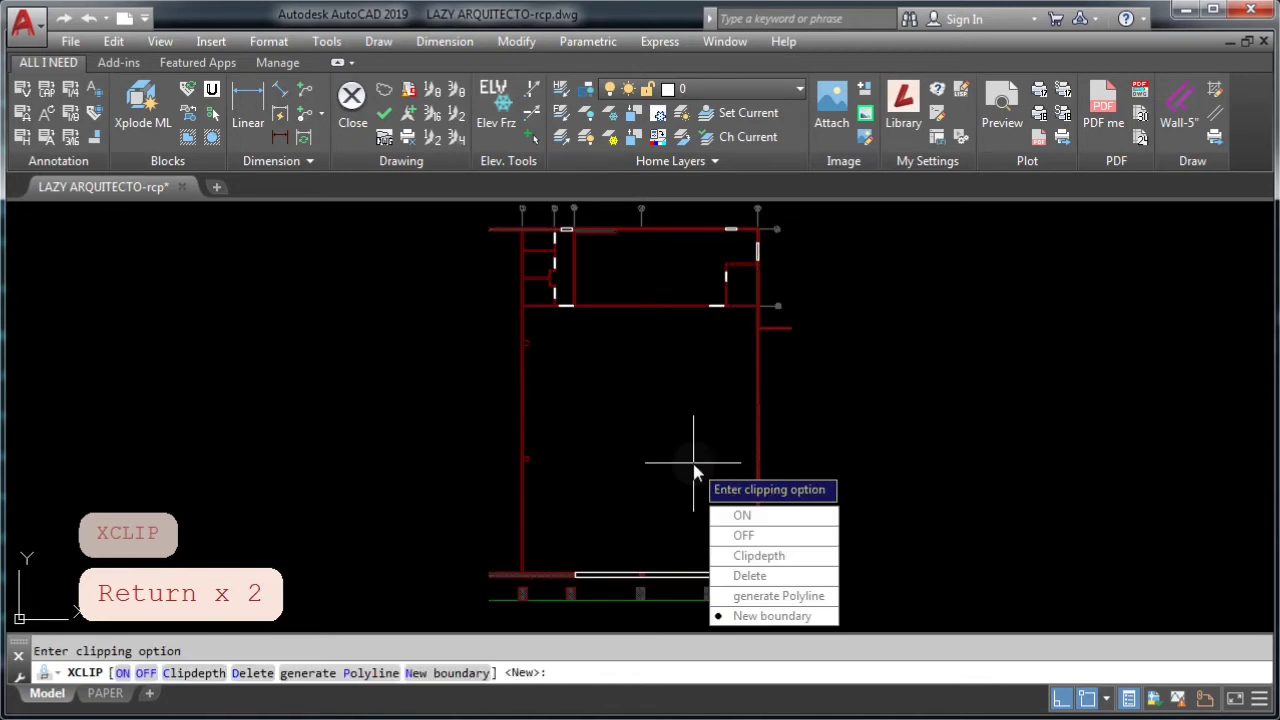
{"action": "mouse_move", "coordinate": [778, 595]}
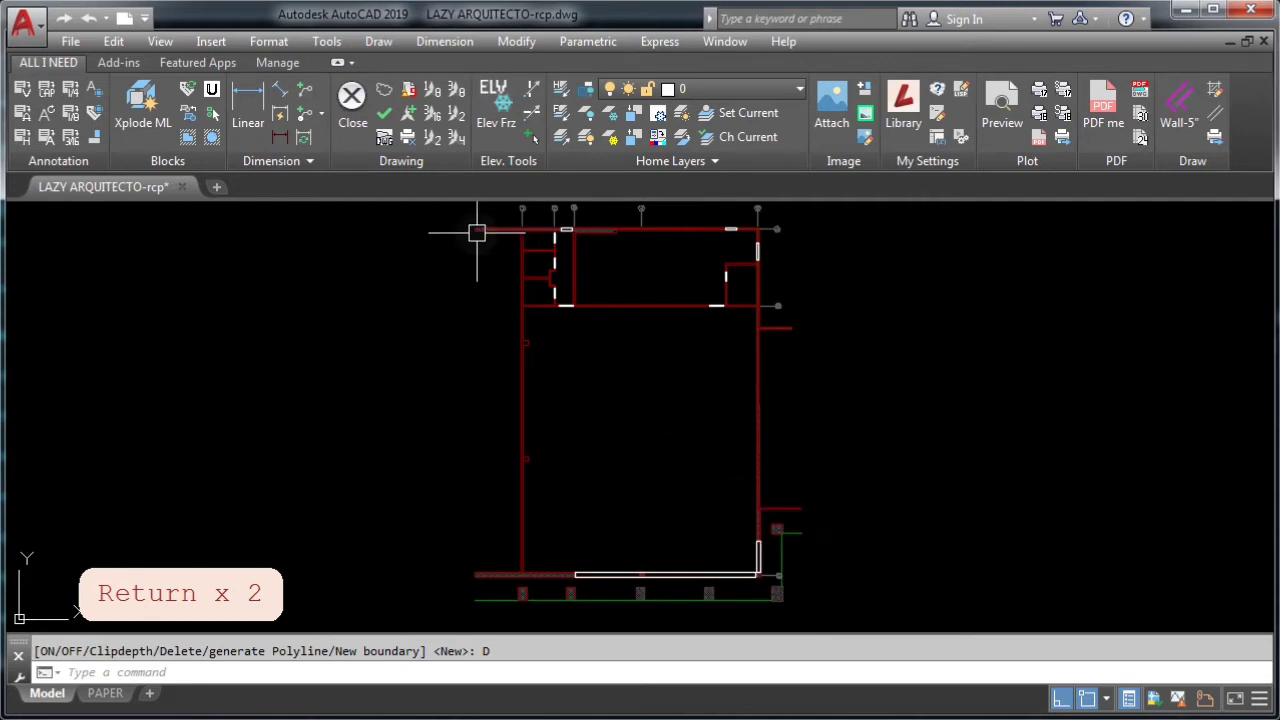
{"action": "mouse_move", "coordinate": [513, 433]}
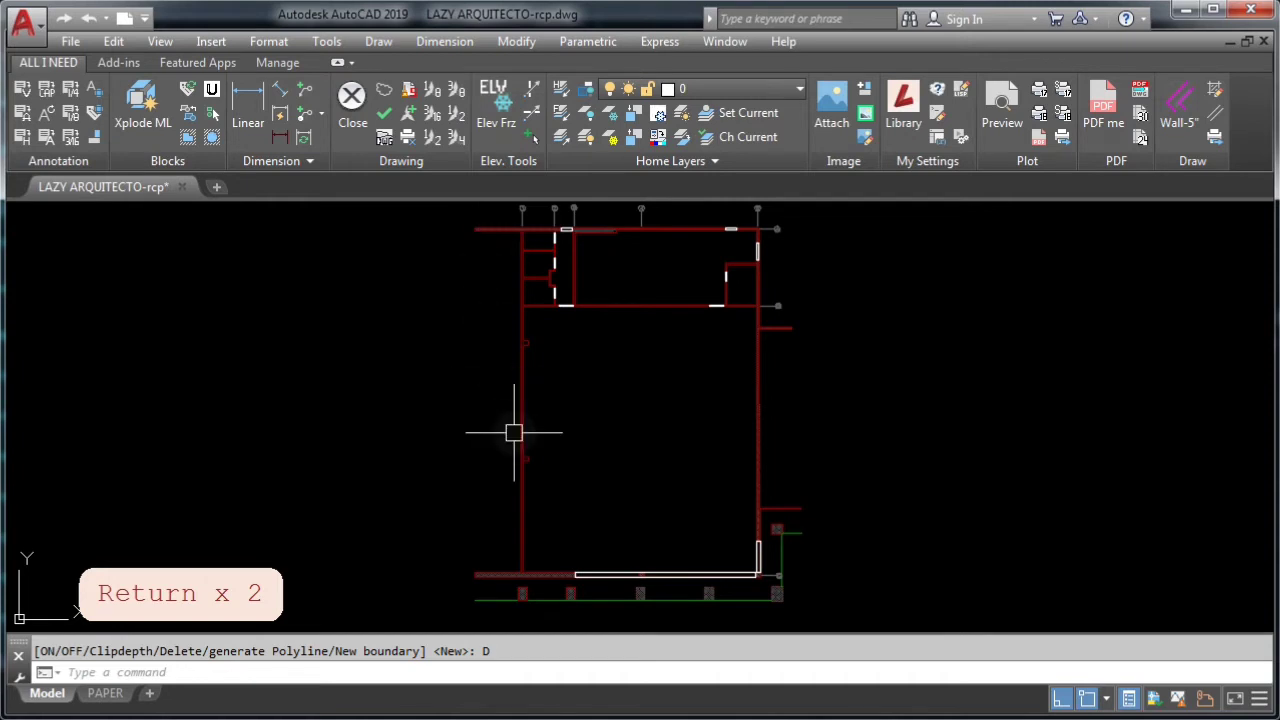
{"action": "mouse_move", "coordinate": [680, 408]}
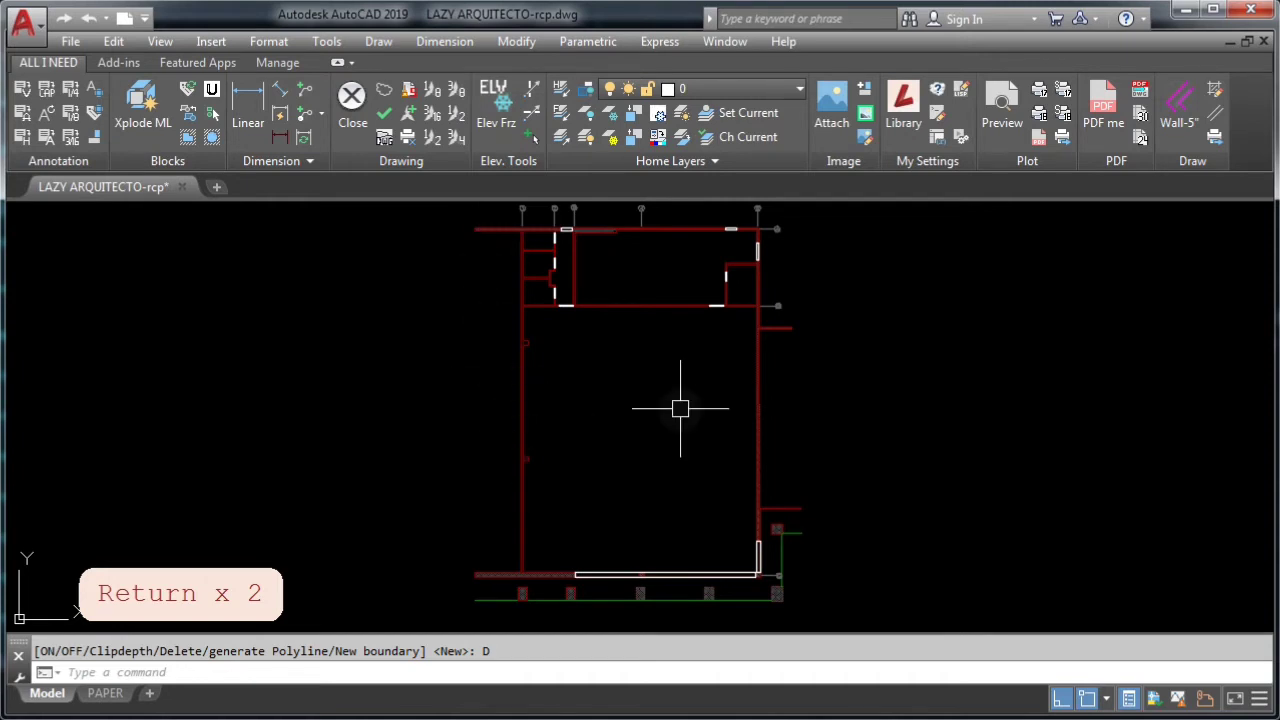
{"action": "type", "text": "H"}
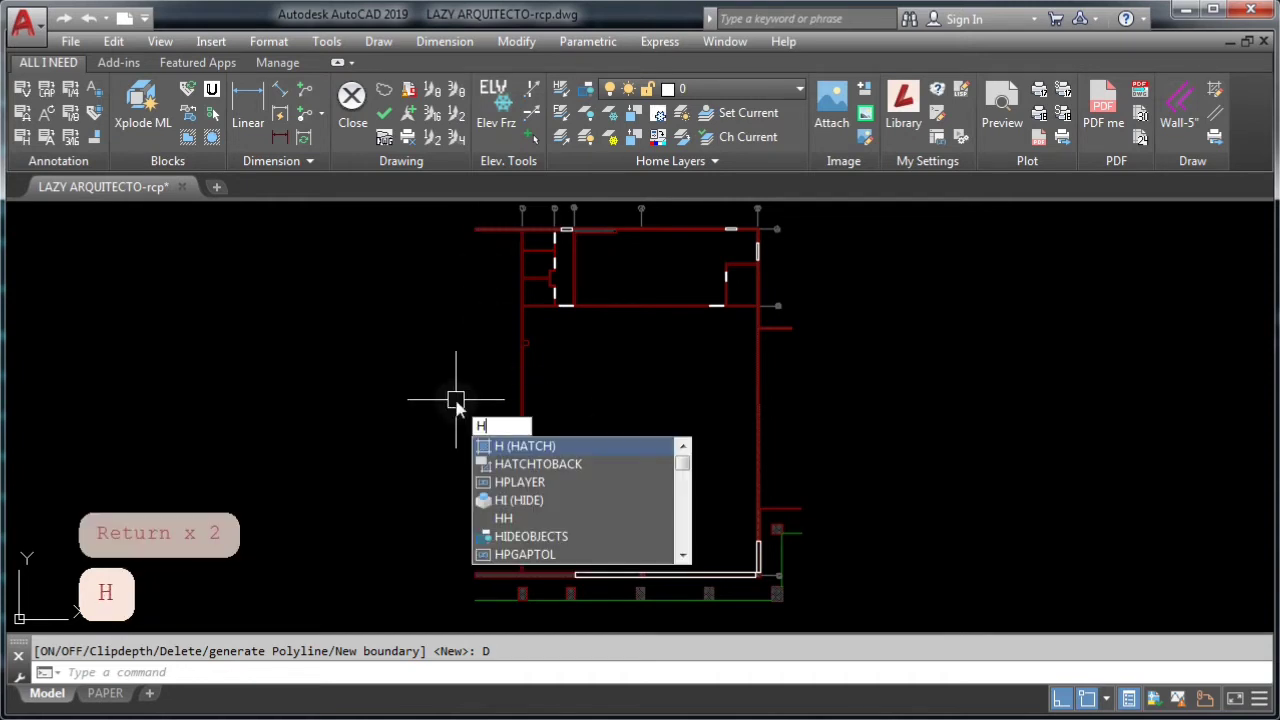
{"action": "key", "text": "Return"}
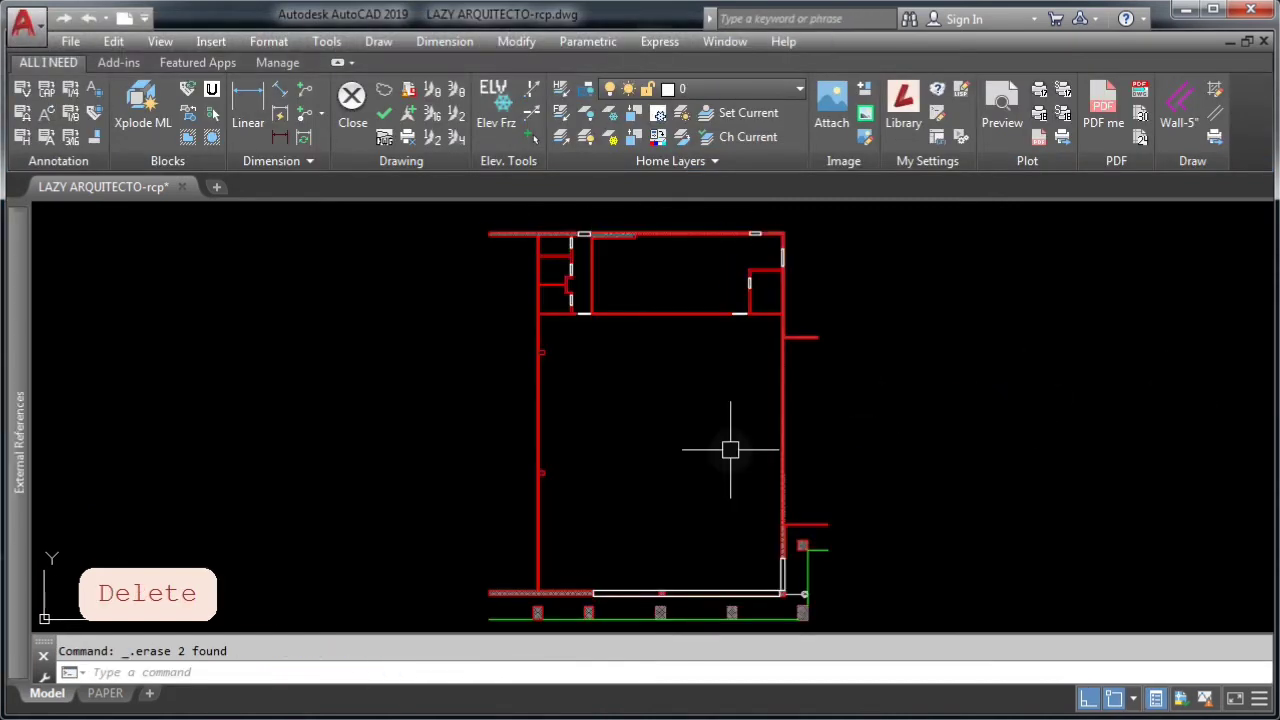
{"action": "key", "text": "space"}
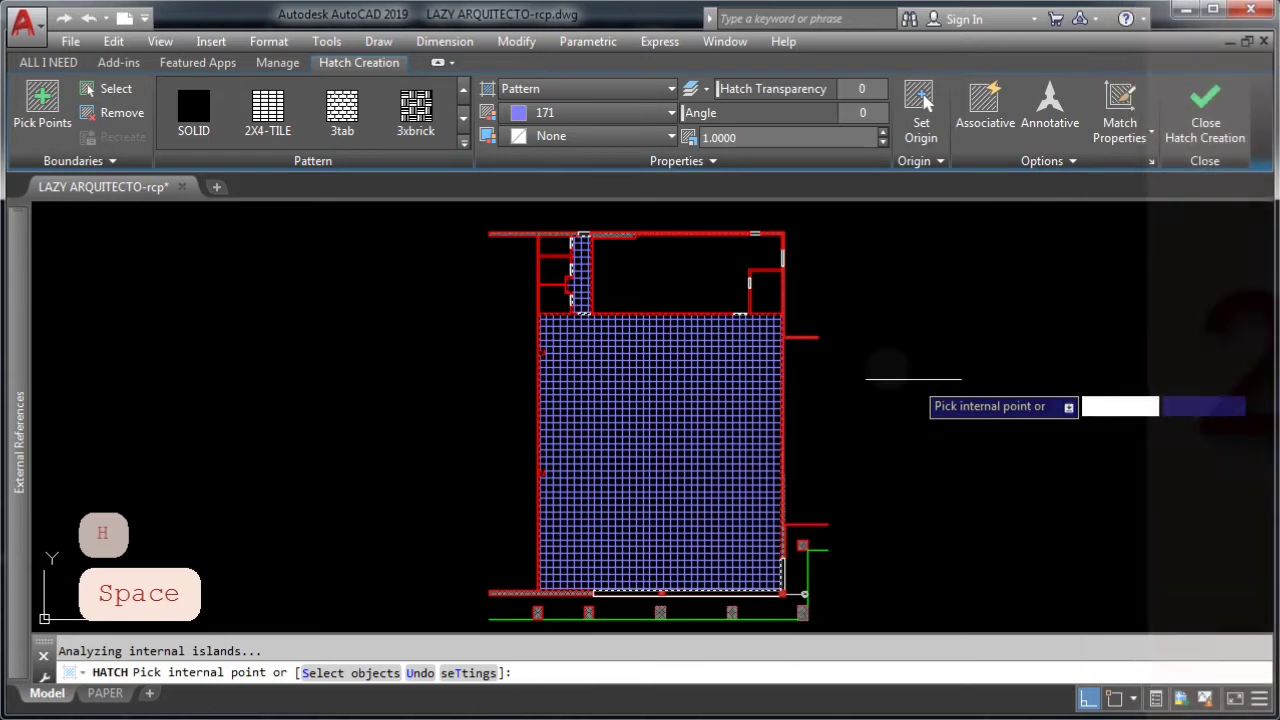
{"action": "key", "text": "Return"}
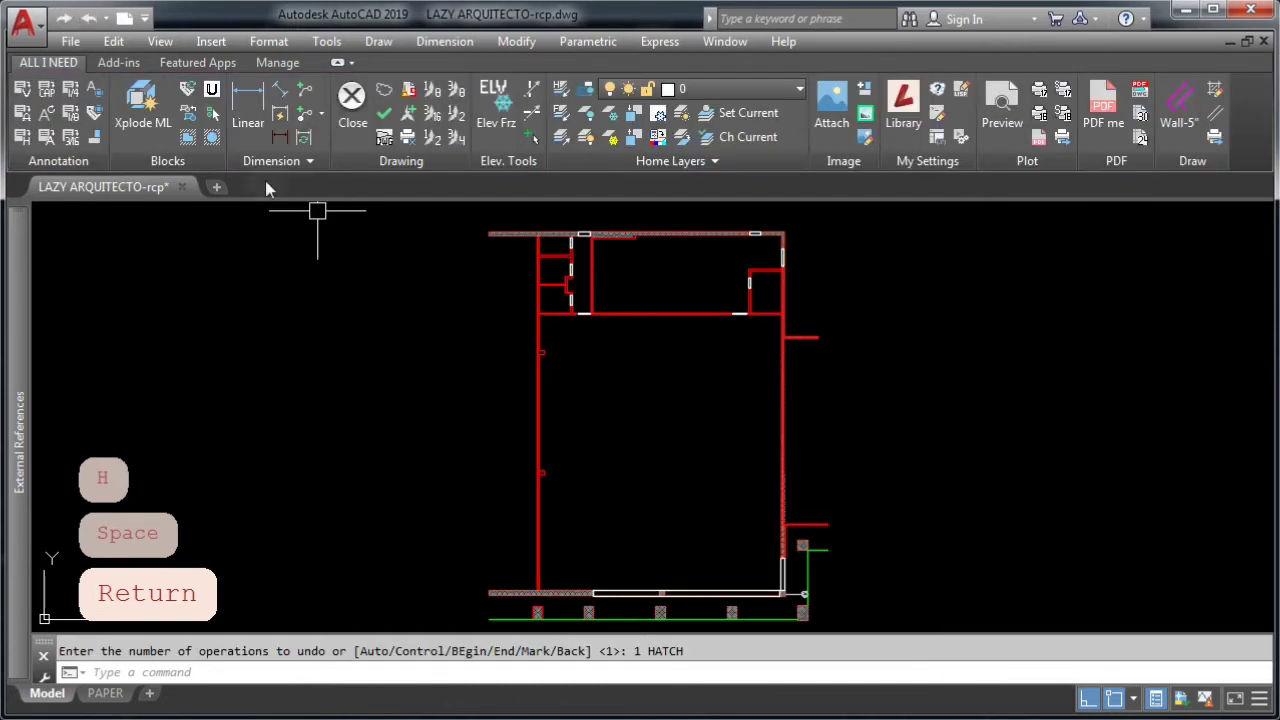
{"action": "mouse_move", "coordinate": [862, 422]}
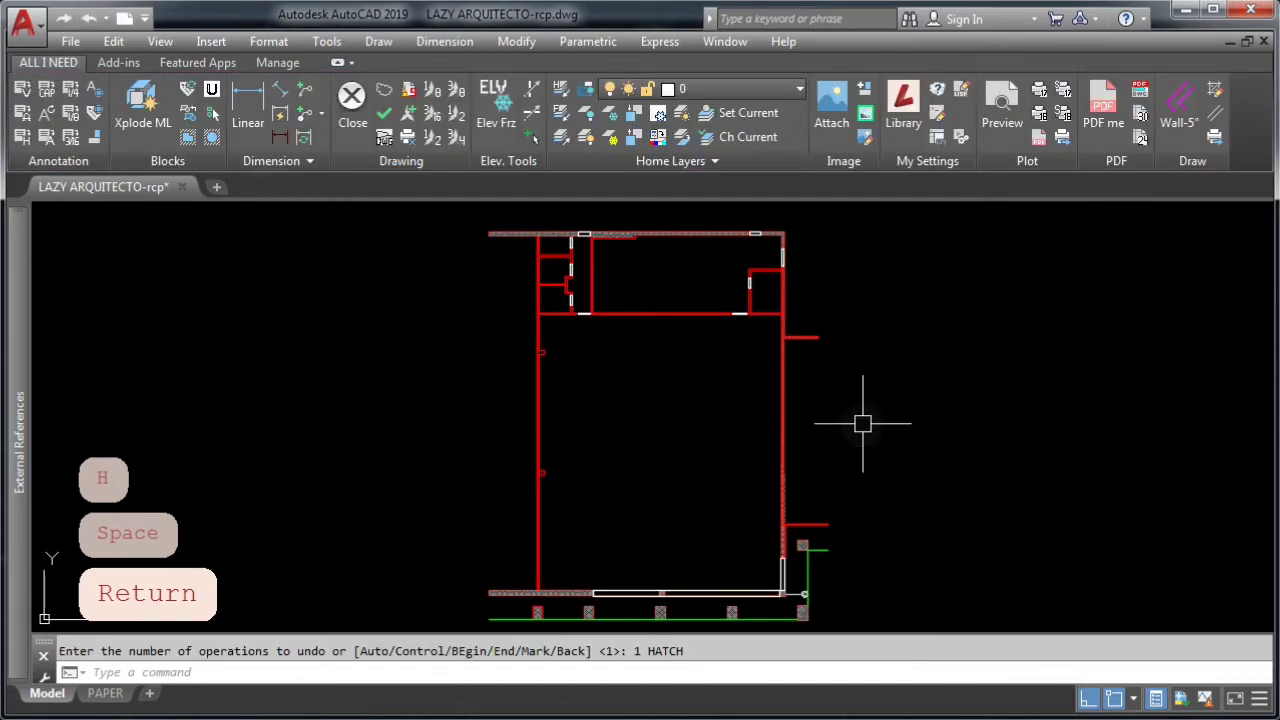
{"action": "type", "text": "L"}
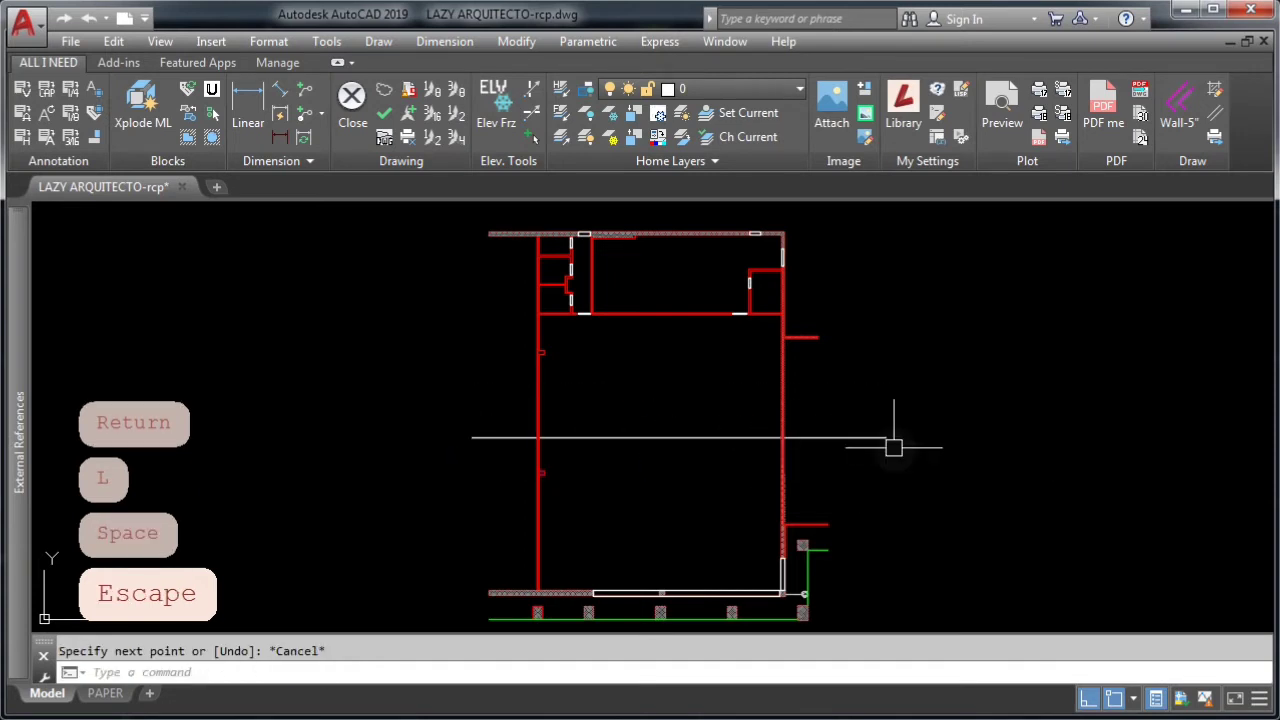
{"action": "type", "text": "H"}
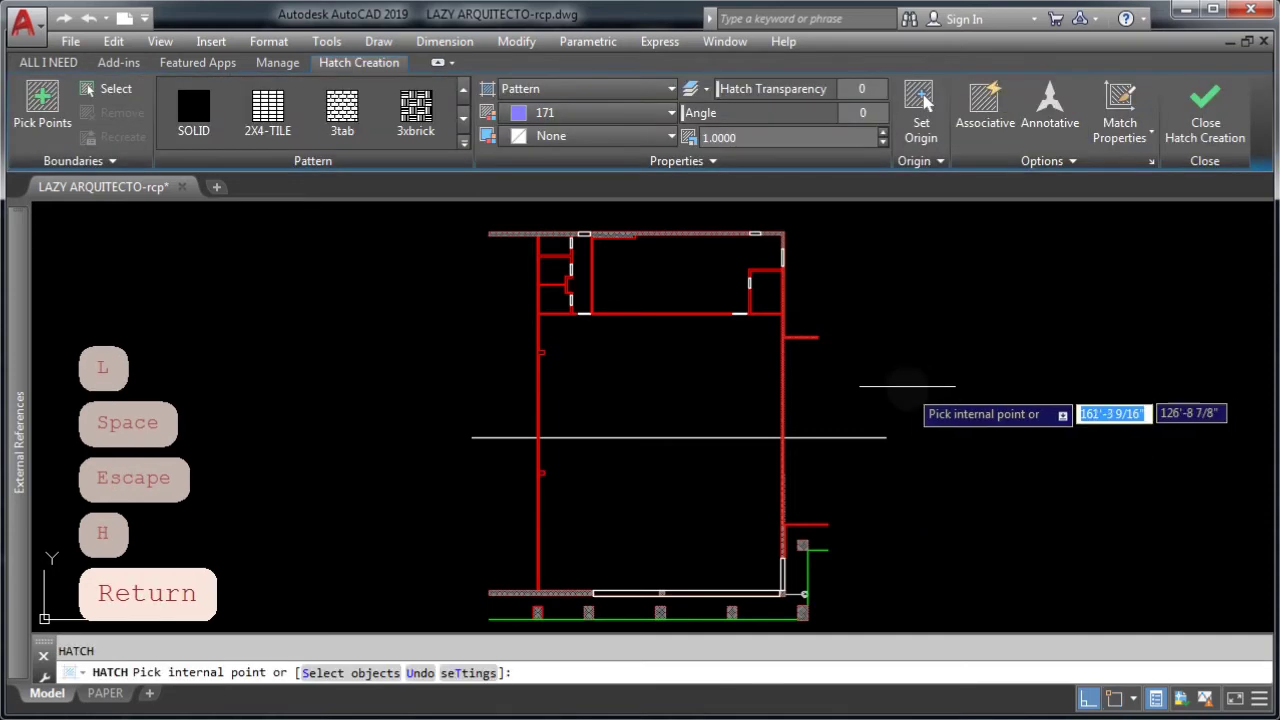
{"action": "left_click", "coordinate": [660, 510]}
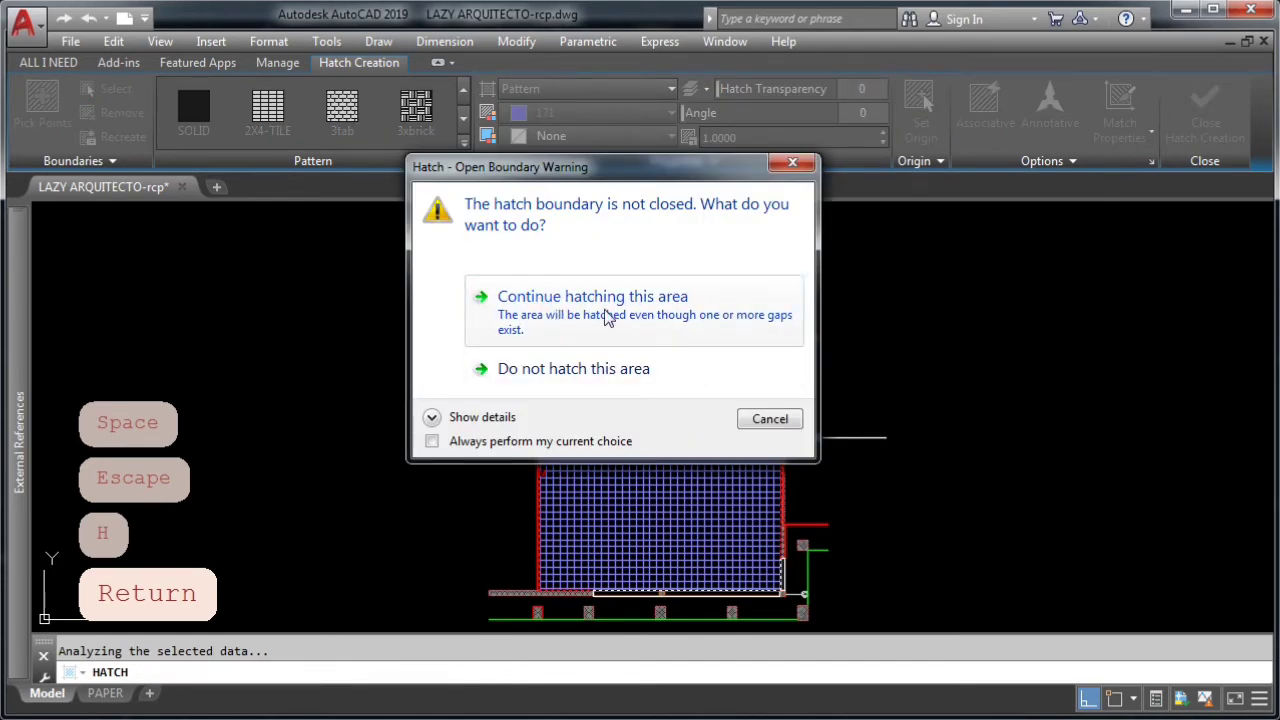
{"action": "left_click", "coordinate": [592, 296]}
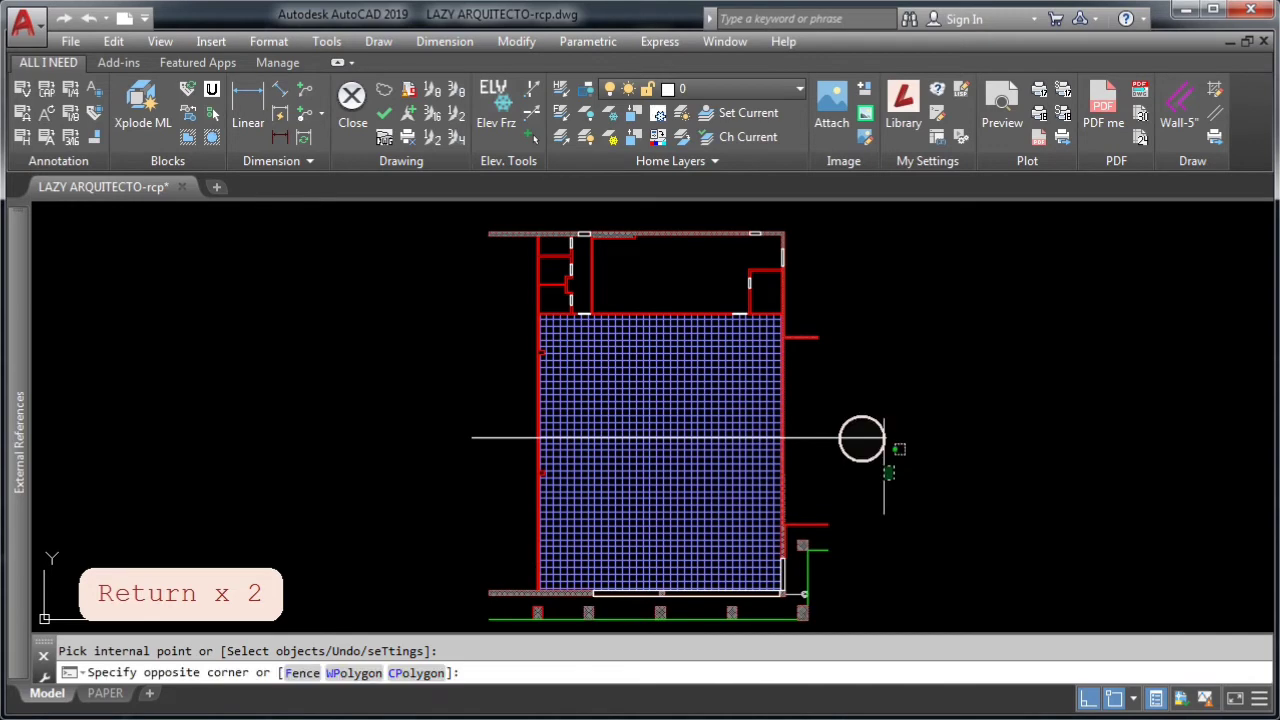
{"action": "key", "text": "Delete"}
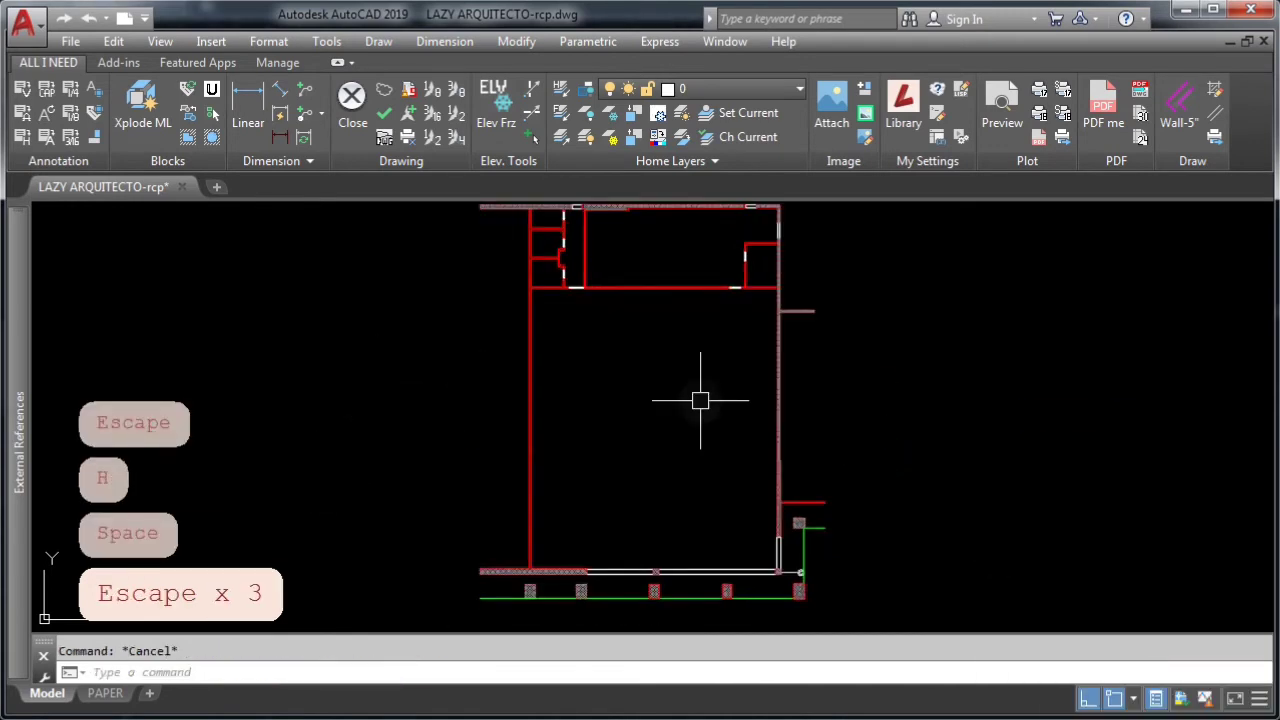
Start a hatch and pick inside the upper-right room, then the main room
{"action": "type", "text": "H"}
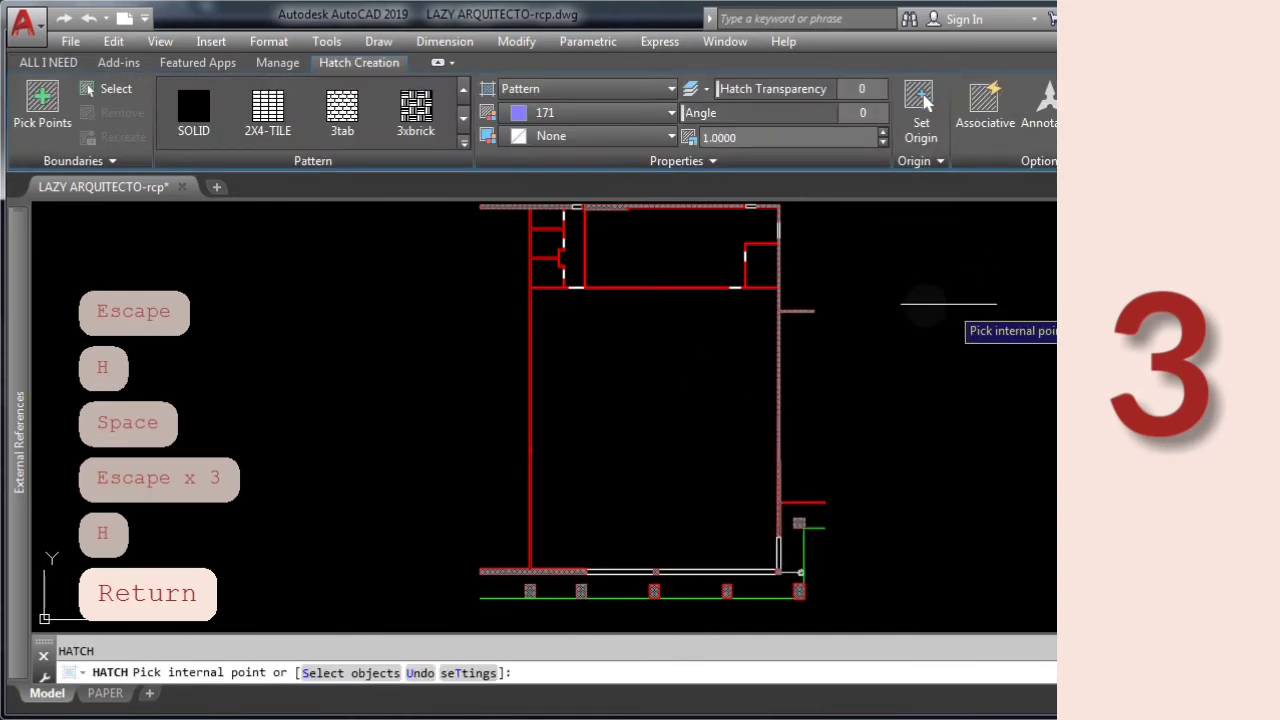
{"action": "left_click", "coordinate": [678, 247]}
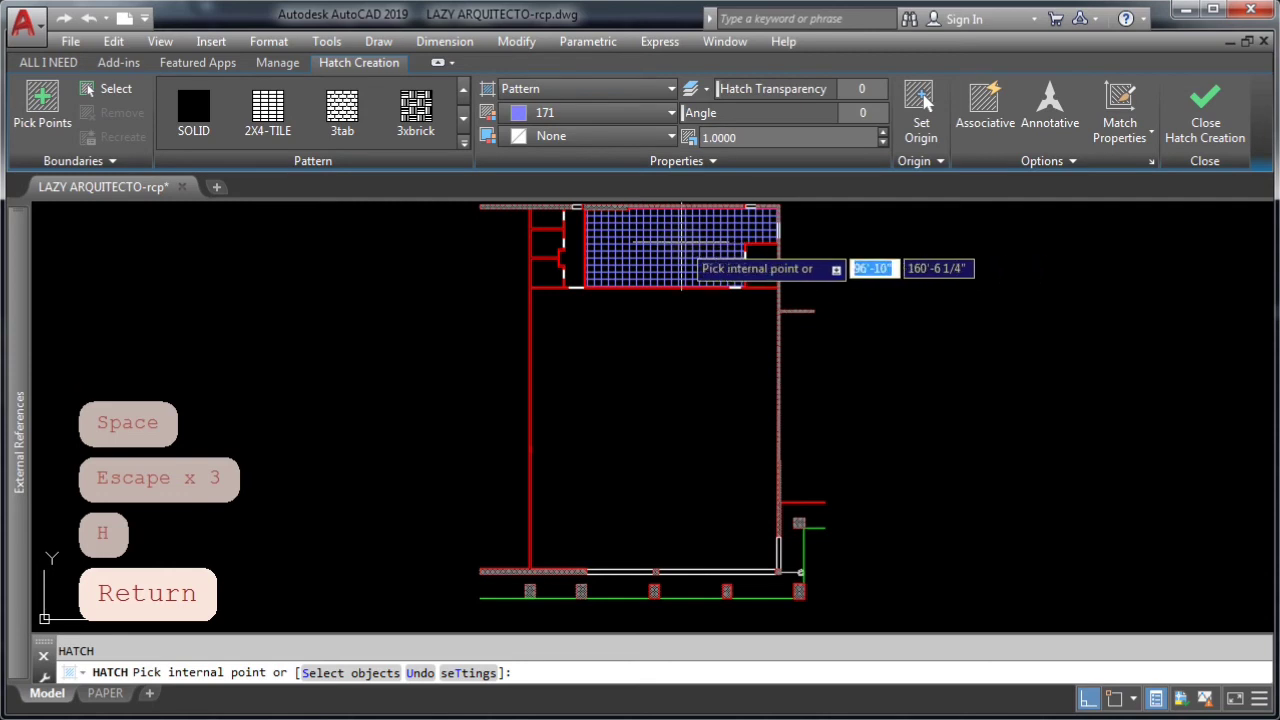
{"action": "left_click", "coordinate": [680, 245]}
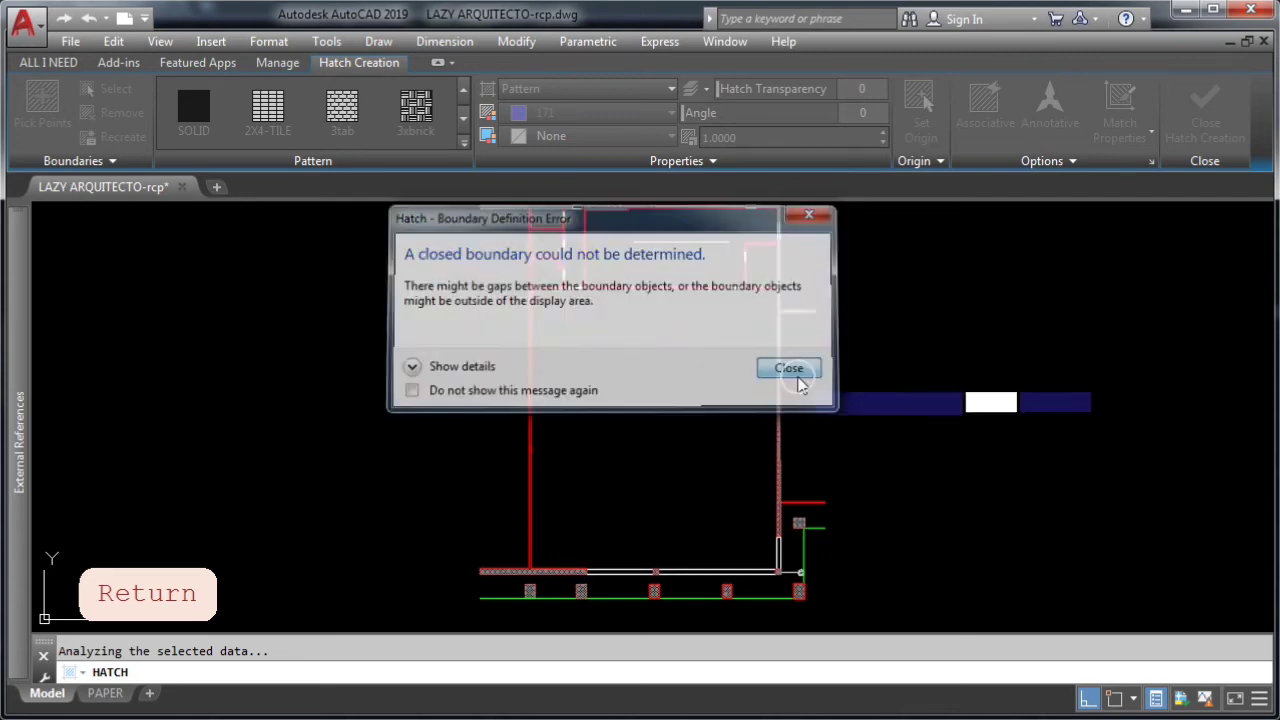
Hatch the upper-right room with a gap tolerance of 6, continuing despite the open boundary
{"action": "left_click", "coordinate": [788, 368]}
{"action": "type", "text": "6"}
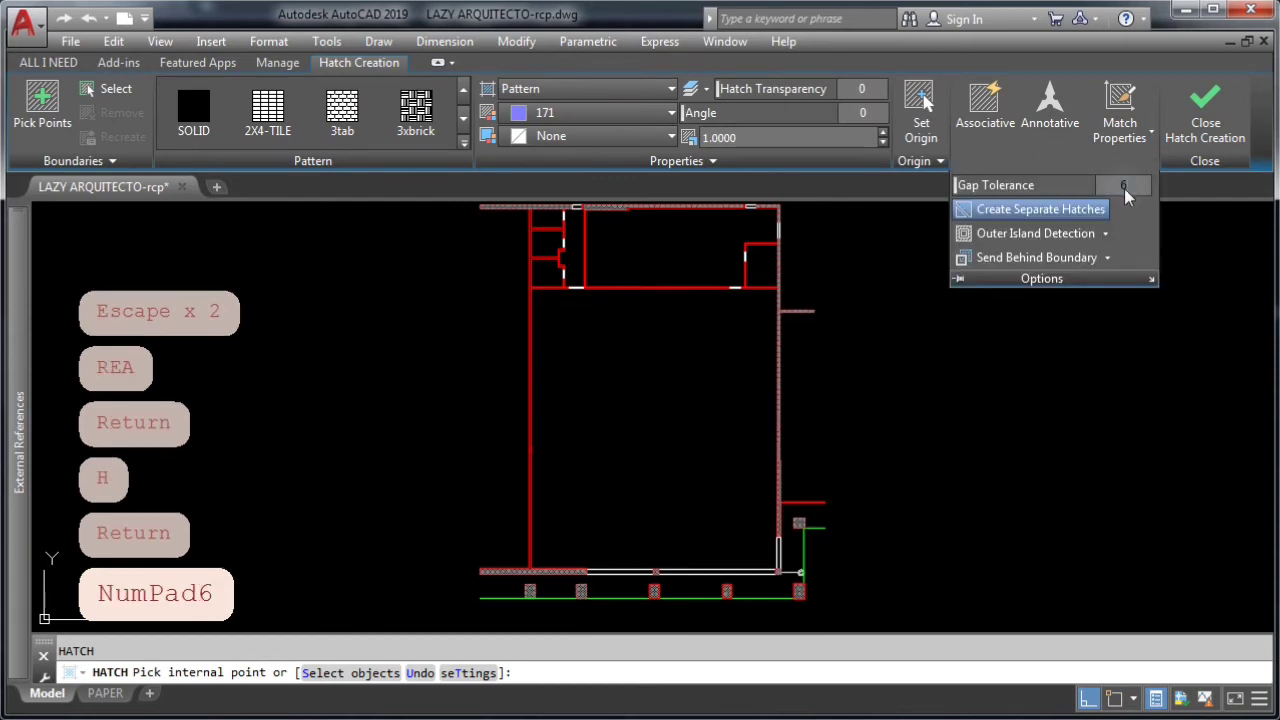
{"action": "key", "text": "Return"}
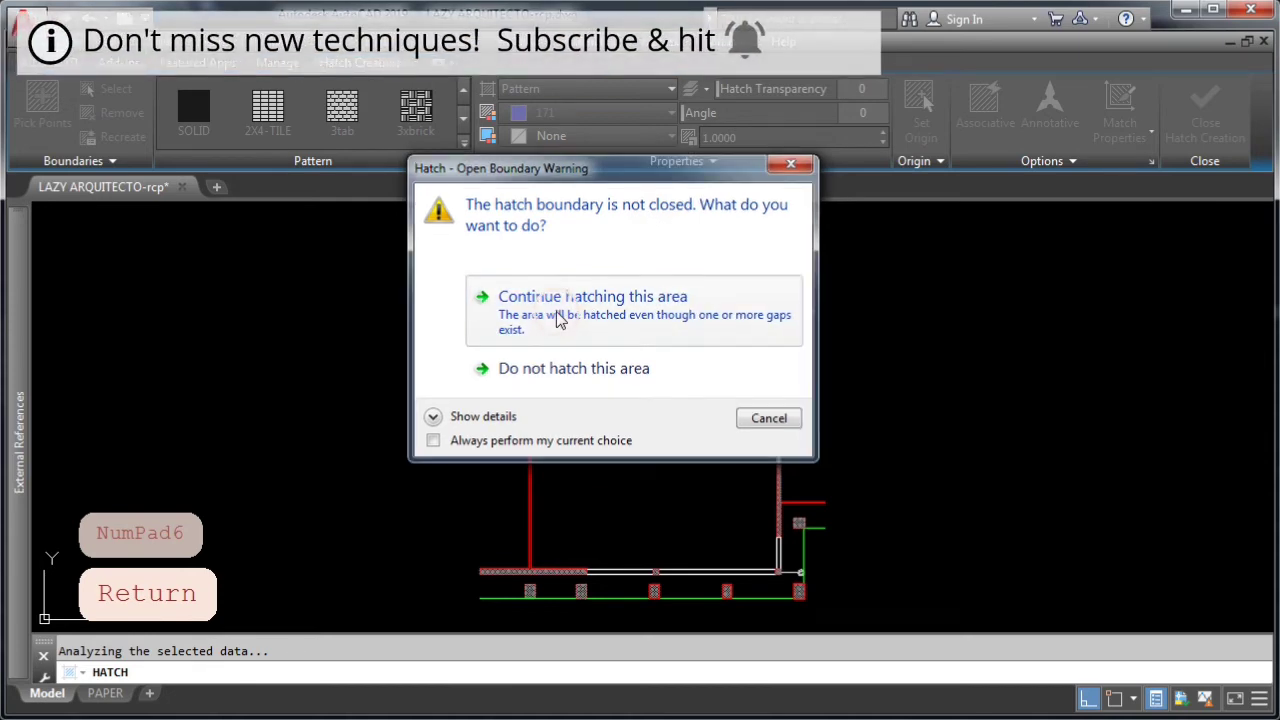
{"action": "left_click", "coordinate": [592, 296]}
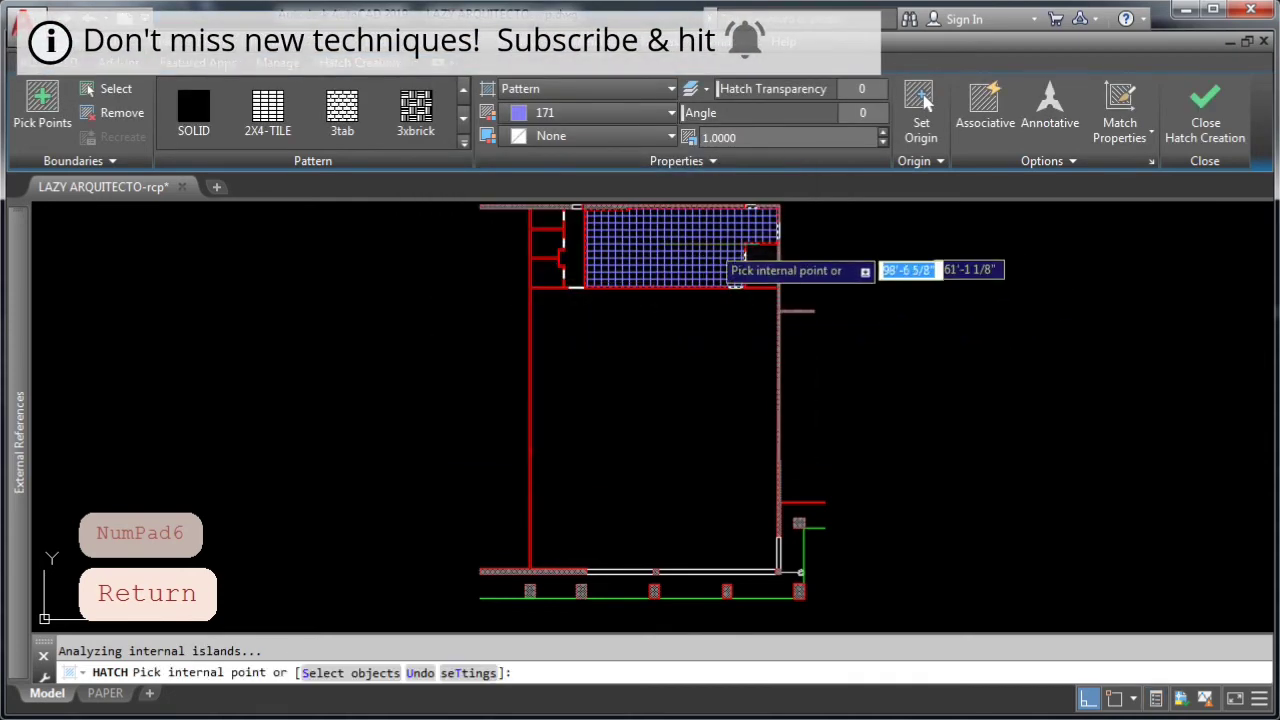
{"action": "key", "text": "Return"}
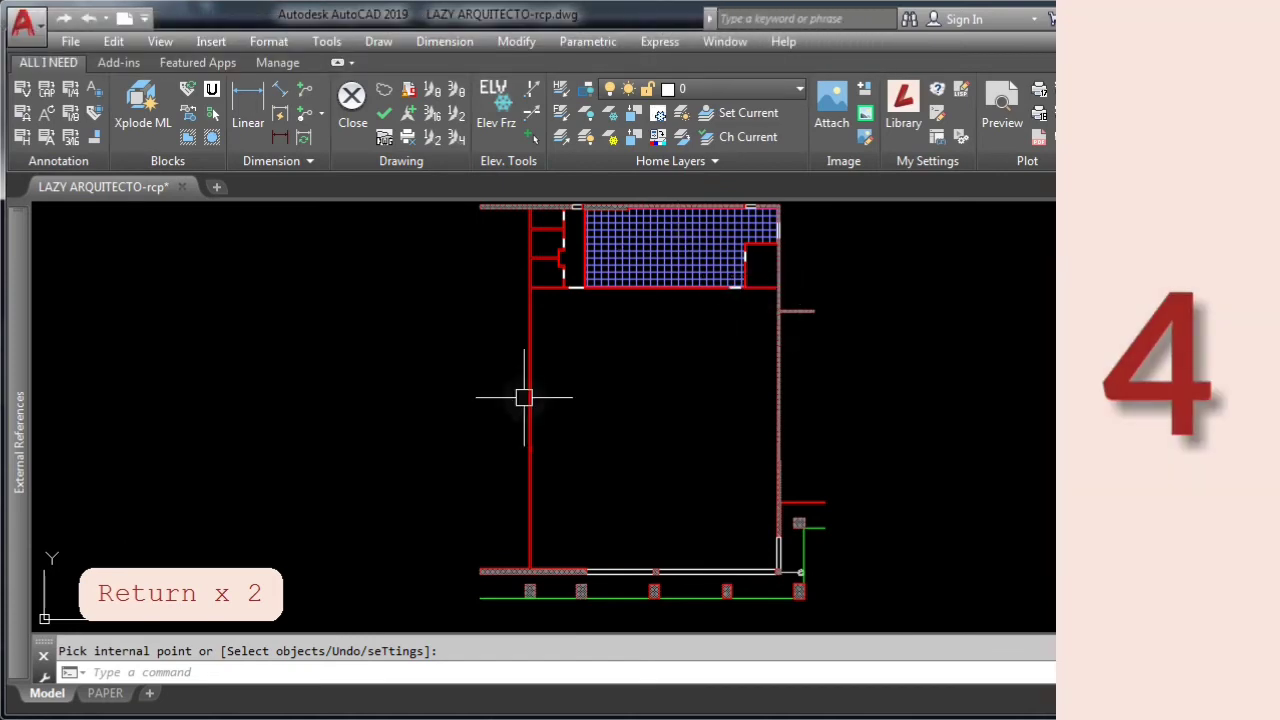
{"action": "mouse_move", "coordinate": [670, 355]}
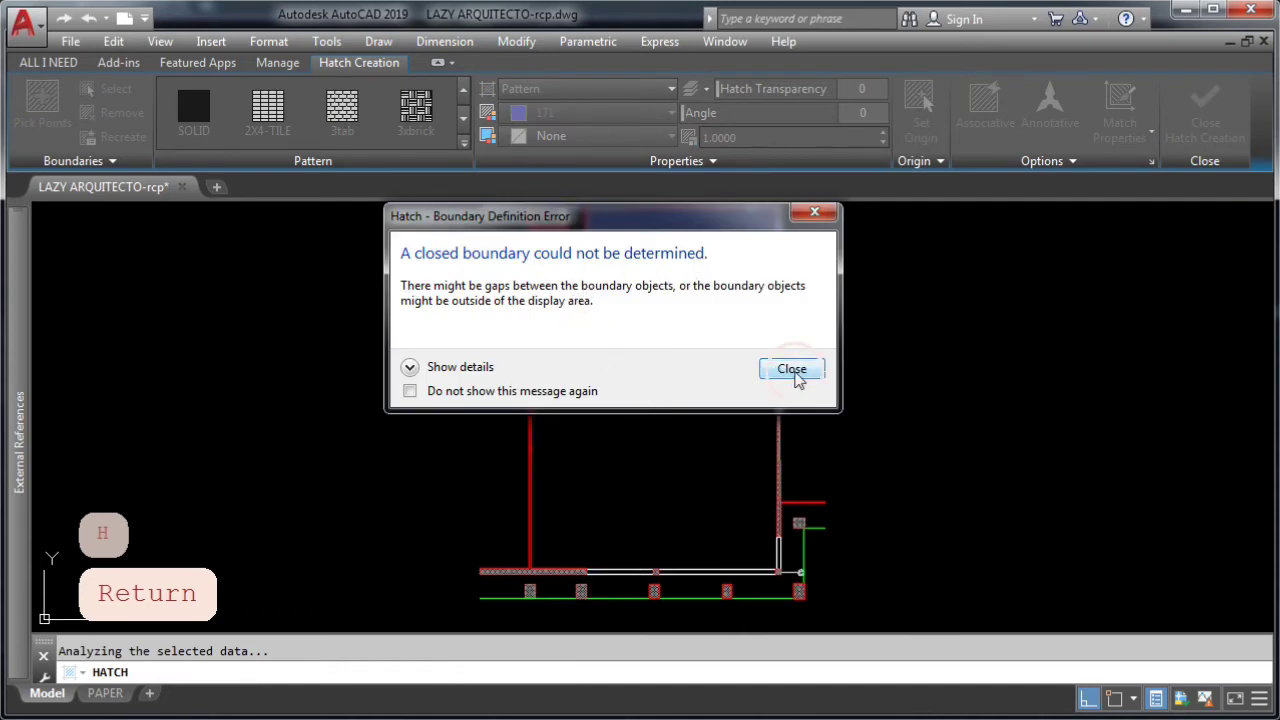
Dismiss the closed-boundary error and open the hatch options to adjust gap tolerance
{"action": "left_click", "coordinate": [791, 369]}
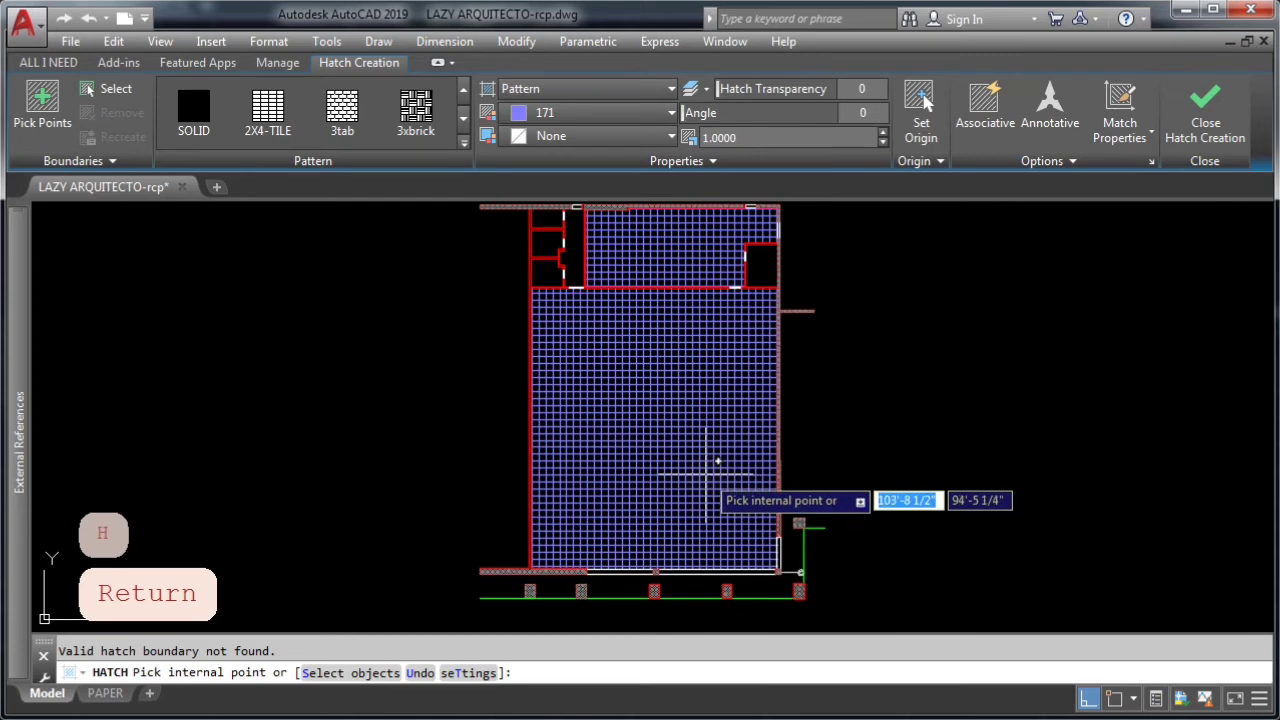
{"action": "left_click", "coordinate": [1073, 161]}
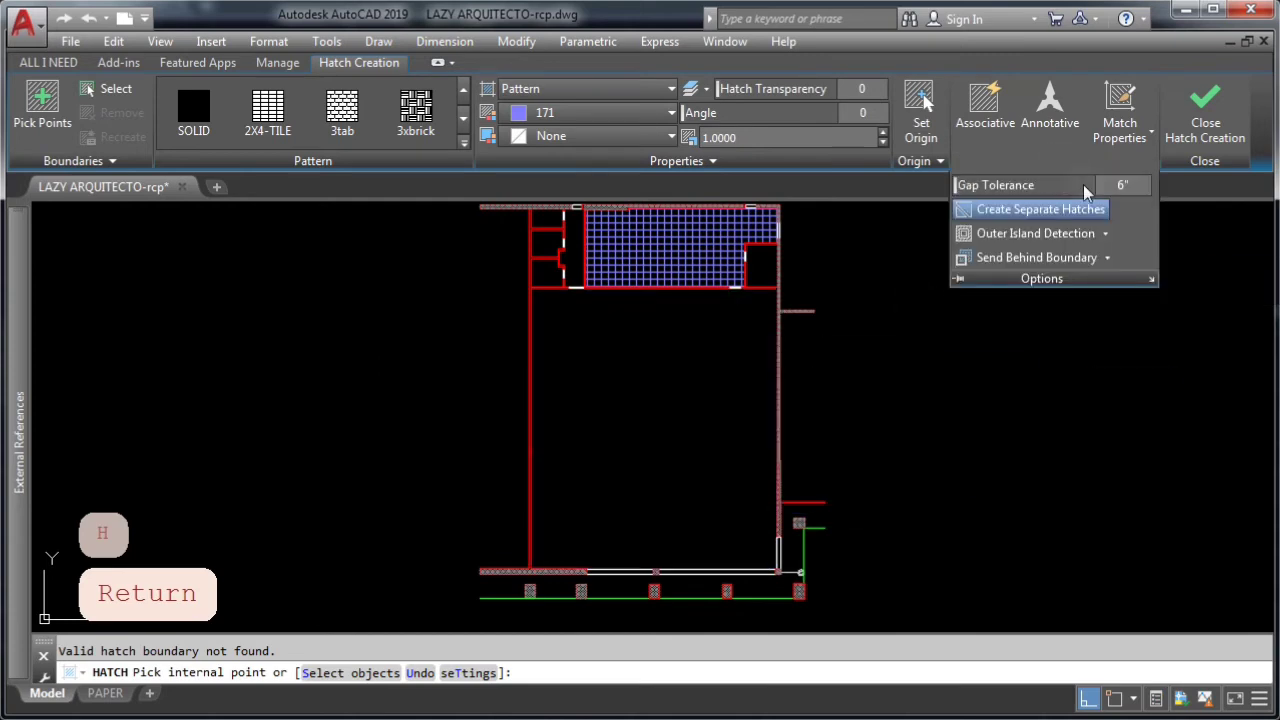
{"action": "mouse_move", "coordinate": [1123, 189]}
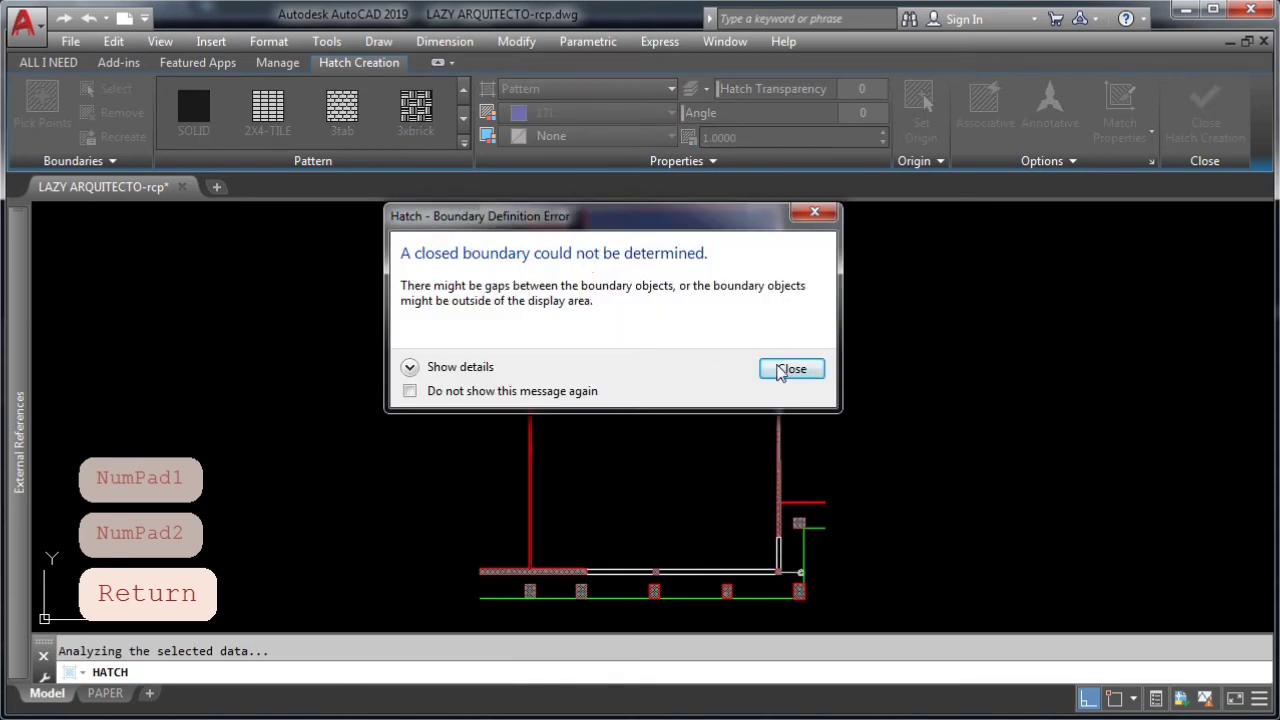
Dismiss the error and start -HATCH with the draW boundary option
{"action": "left_click", "coordinate": [791, 369]}
{"action": "type", "text": "-H"}
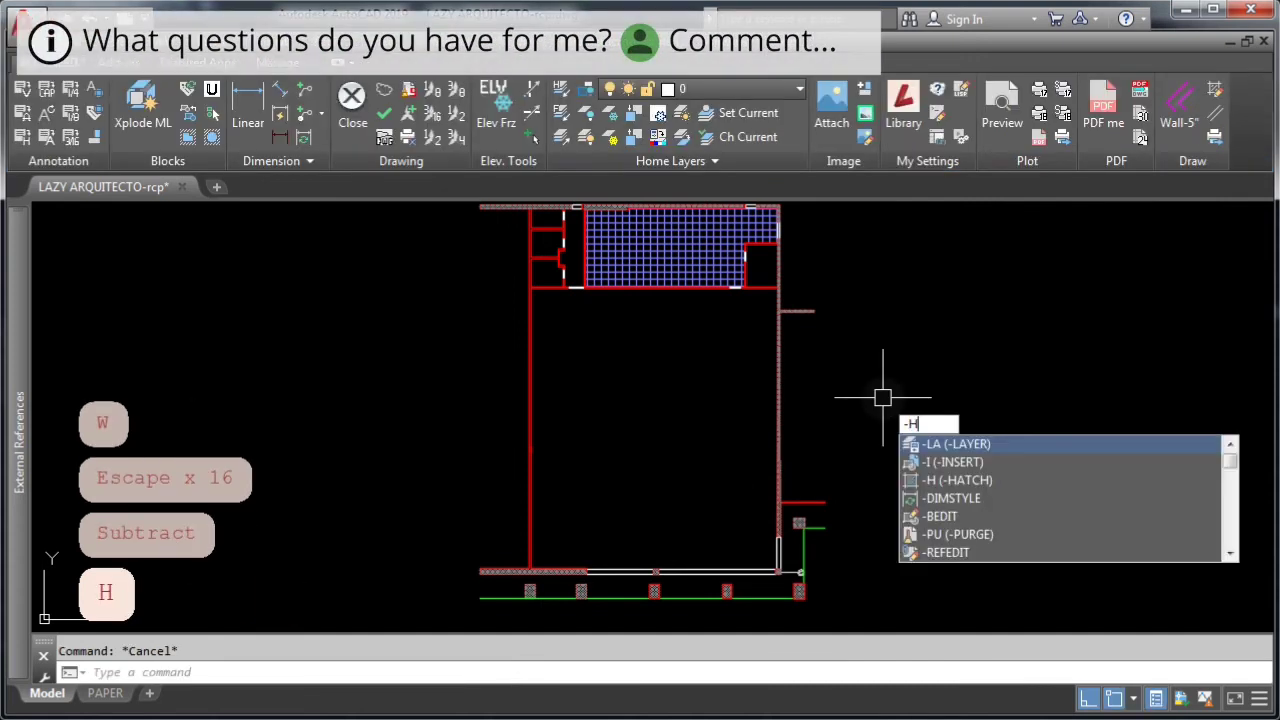
{"action": "type", "text": "ATCH"}
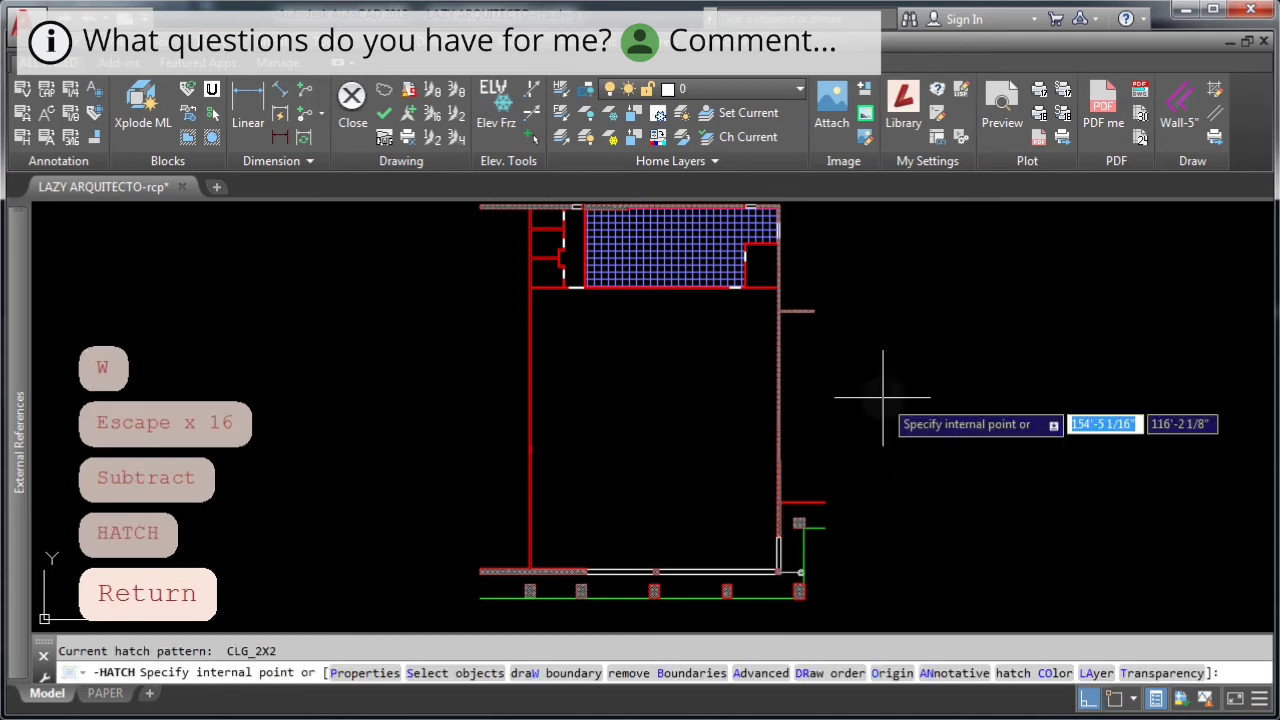
{"action": "type", "text": "W"}
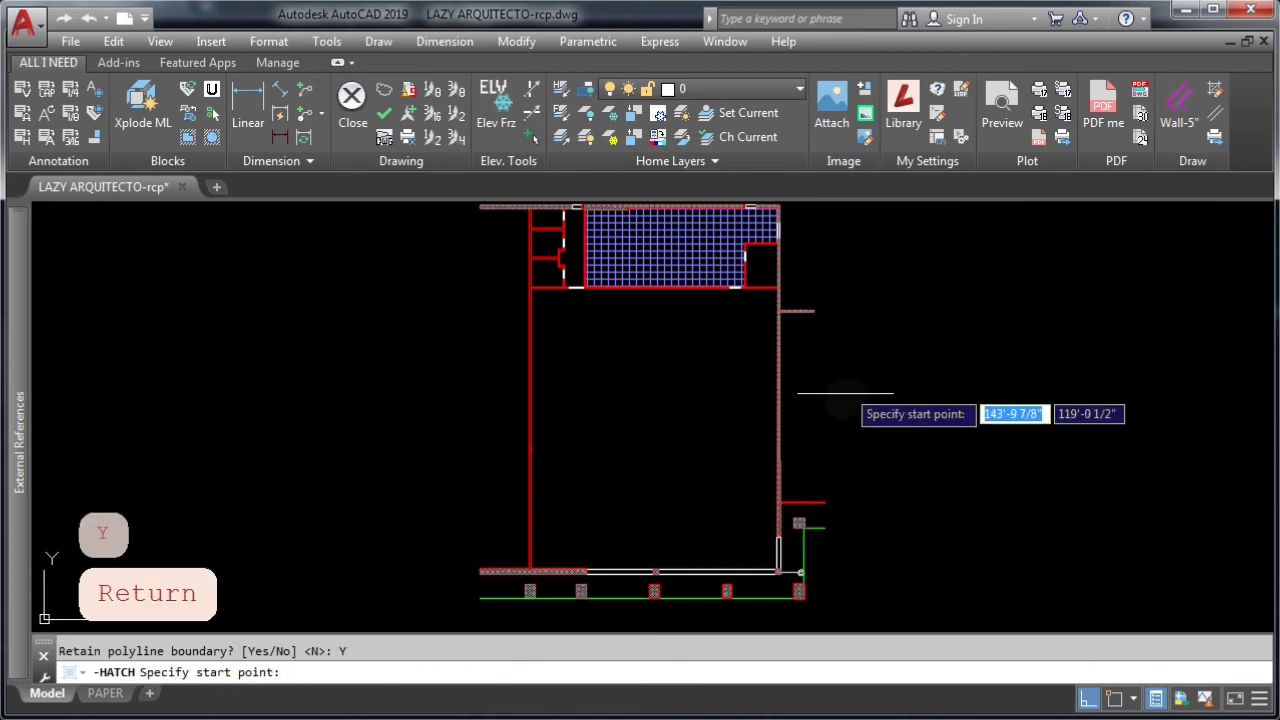
{"action": "mouse_move", "coordinate": [800, 580]}
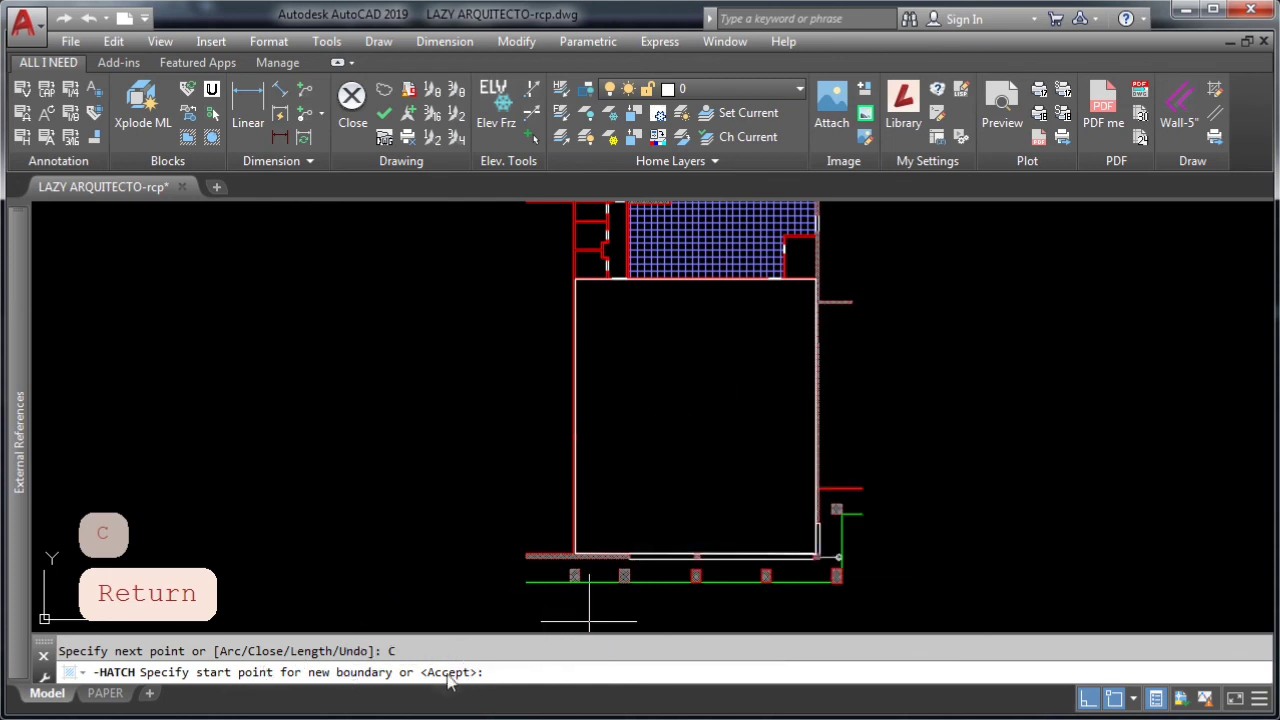
Accept the traced polyline boundary around the main room
{"action": "key", "text": "Return"}
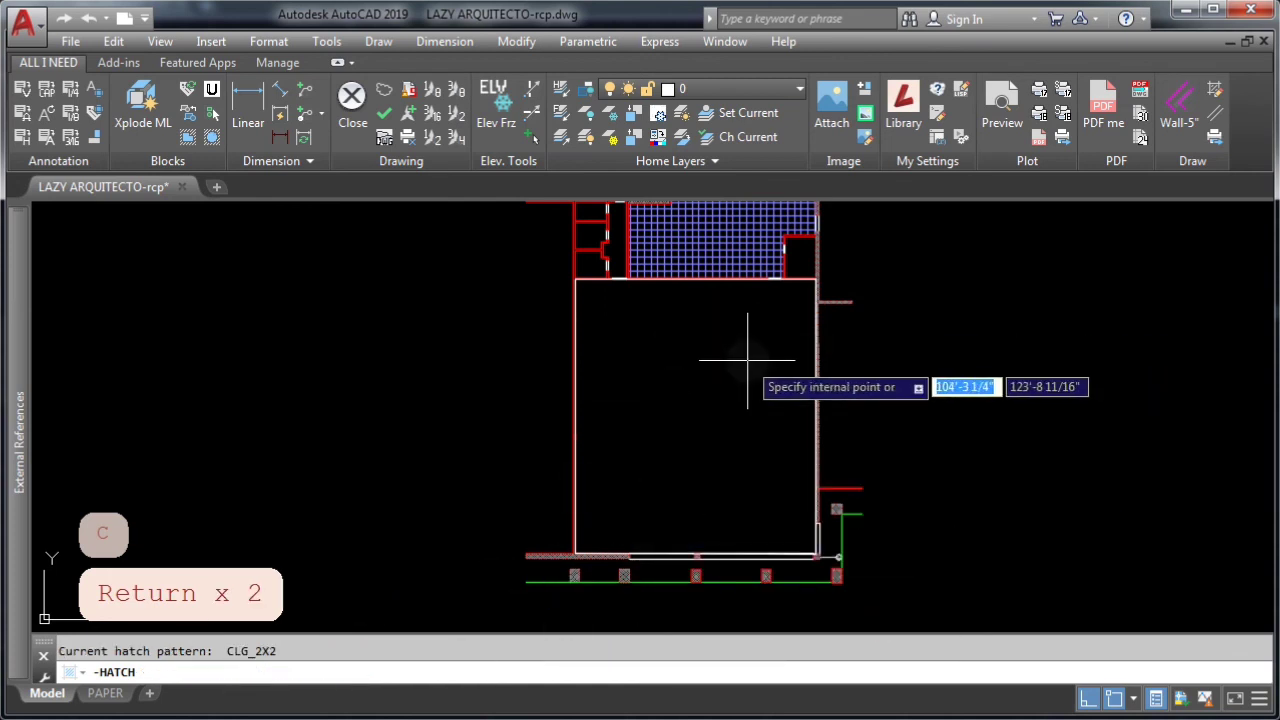
{"action": "mouse_move", "coordinate": [878, 383]}
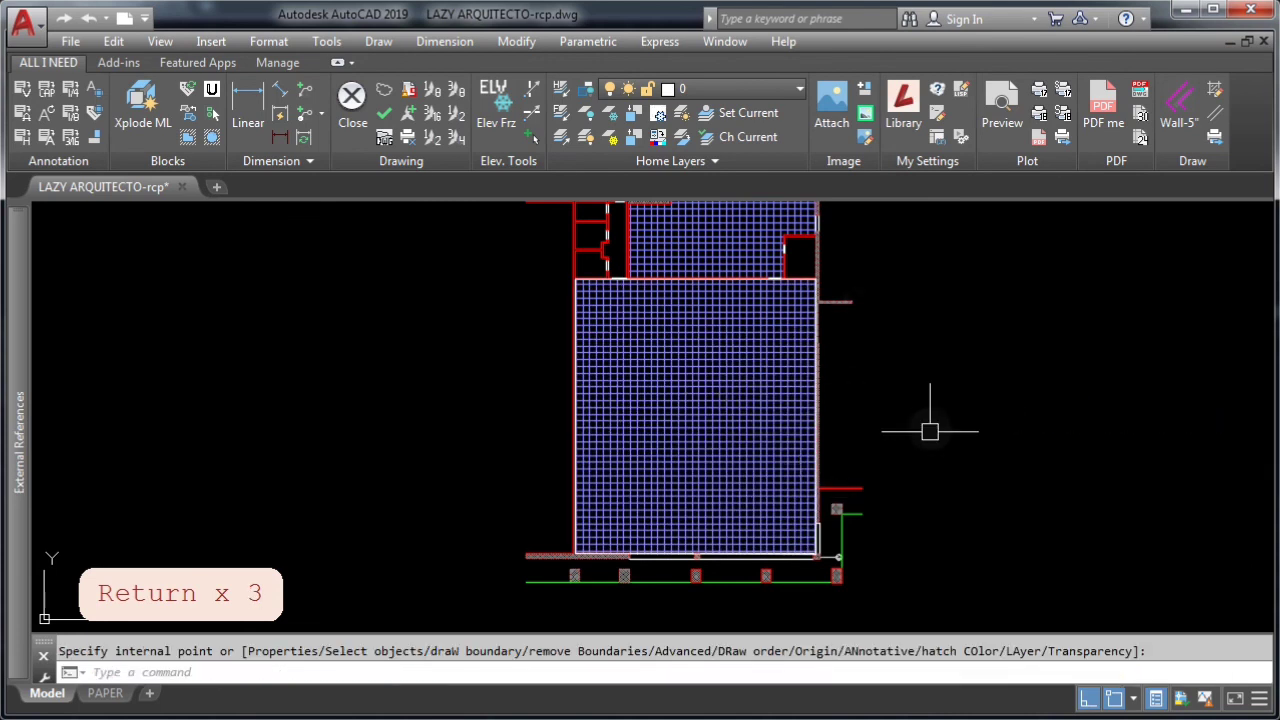
{"action": "mouse_move", "coordinate": [975, 385]}
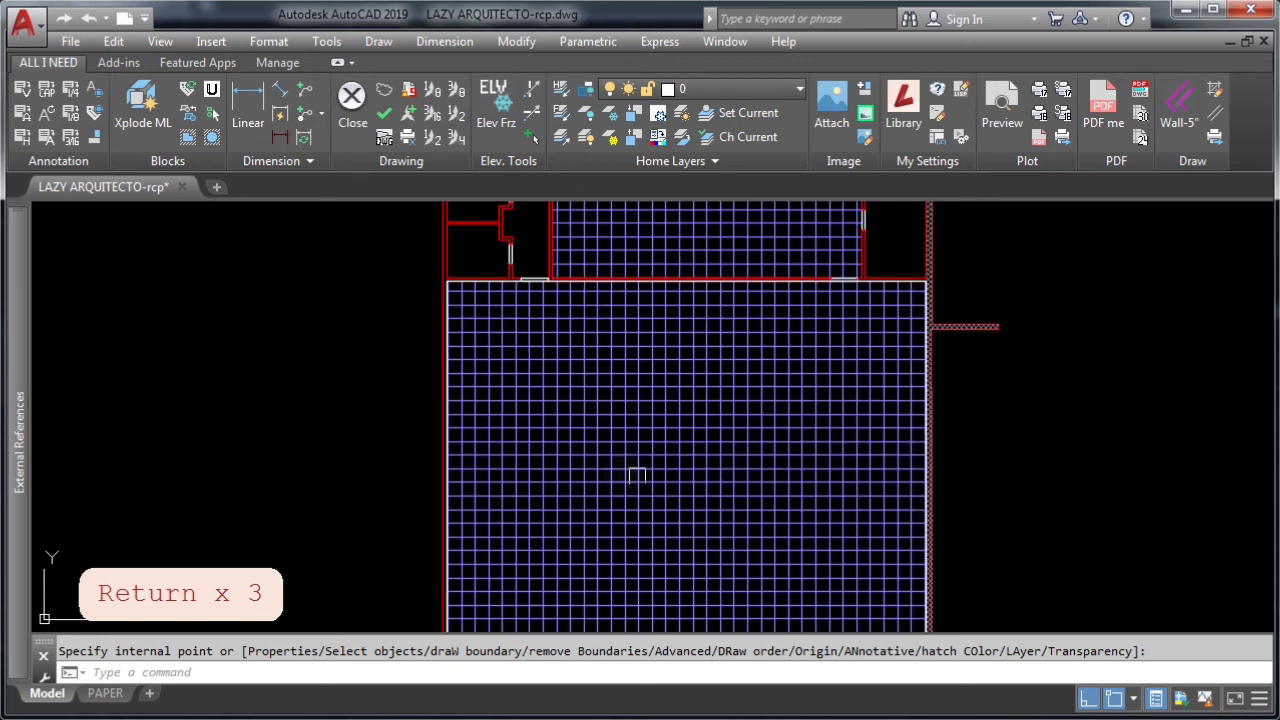
{"action": "mouse_move", "coordinate": [365, 285]}
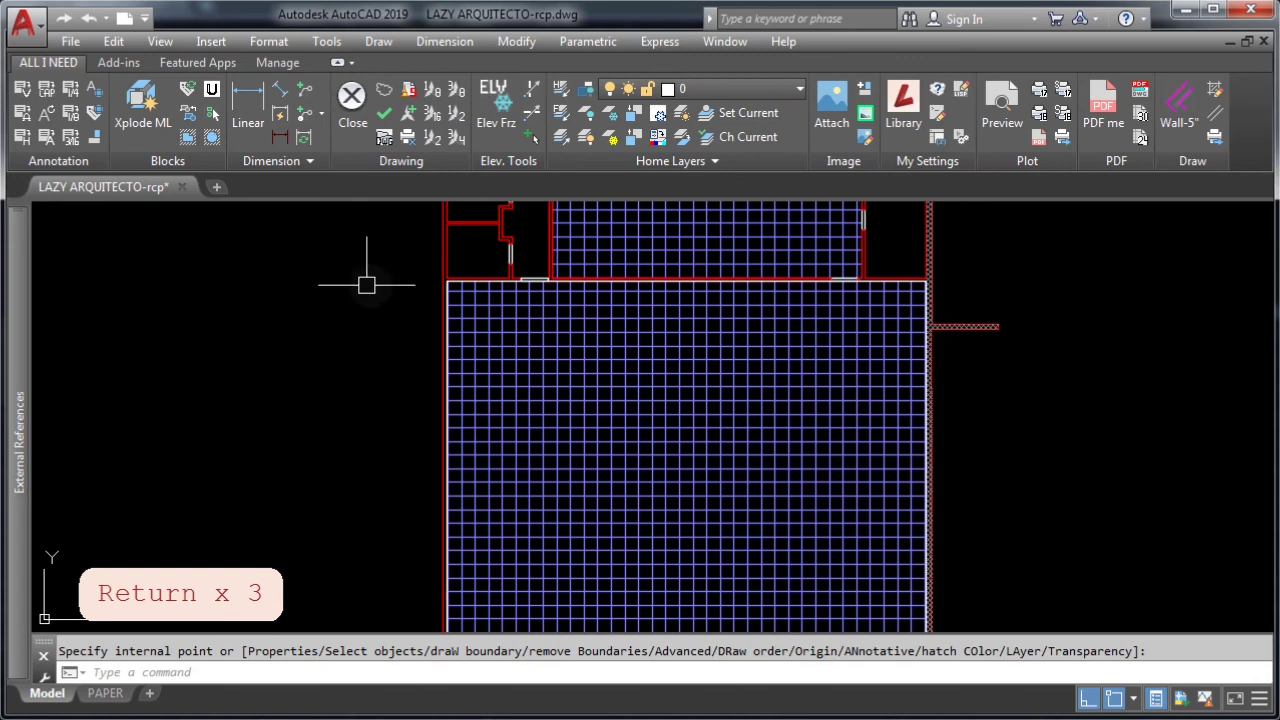